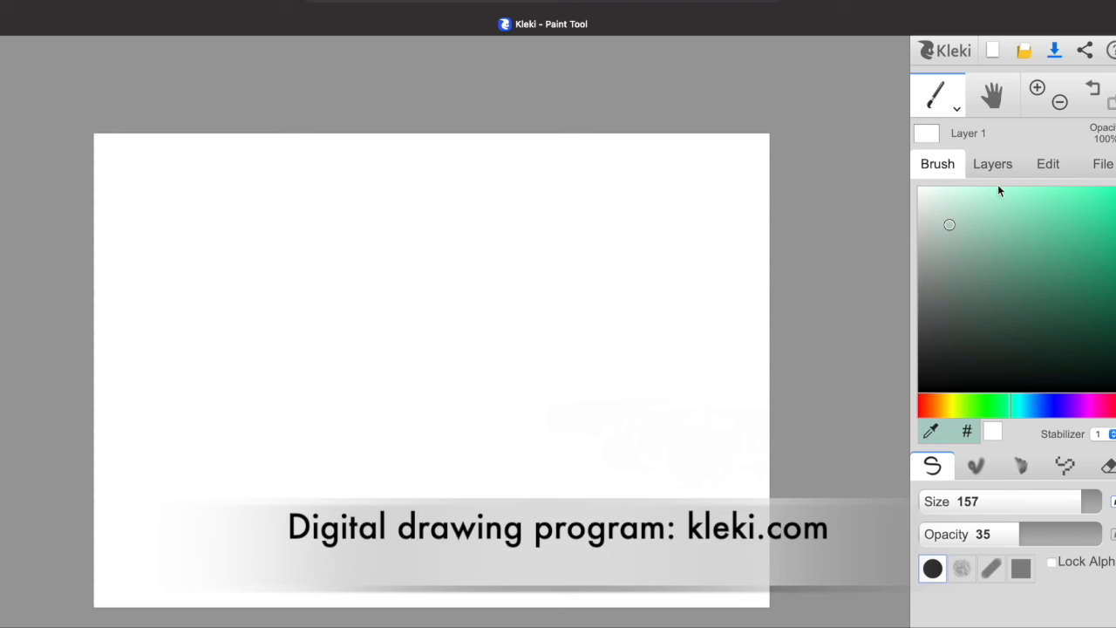
pyautogui.moveTo(935, 183)
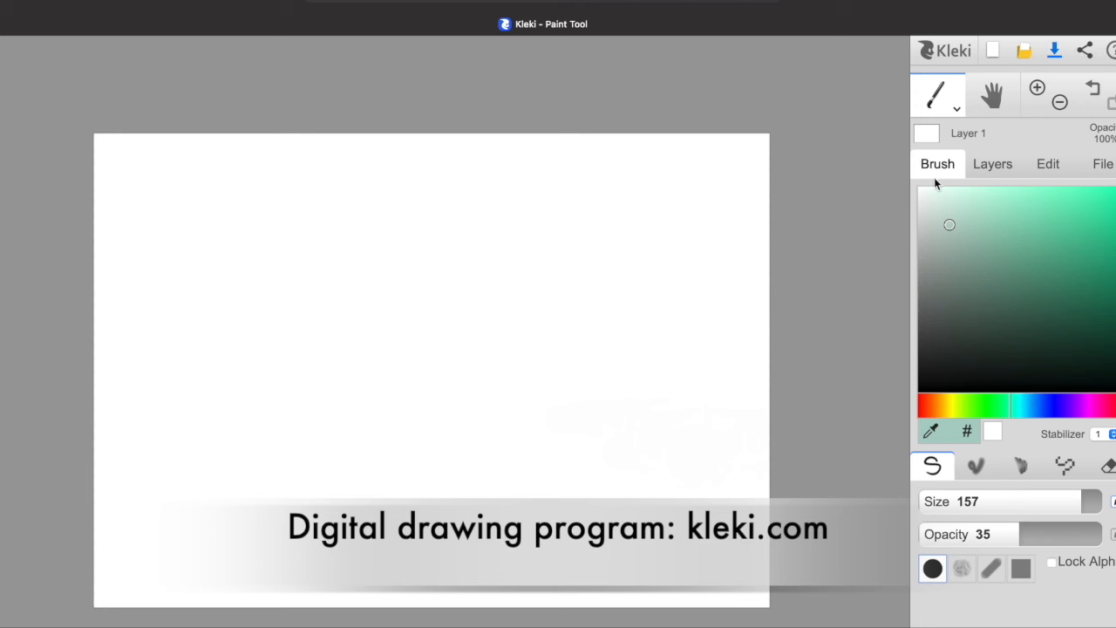
# Step: Add a new layer above the white background and name it 'ground'
pyautogui.click(992, 164)
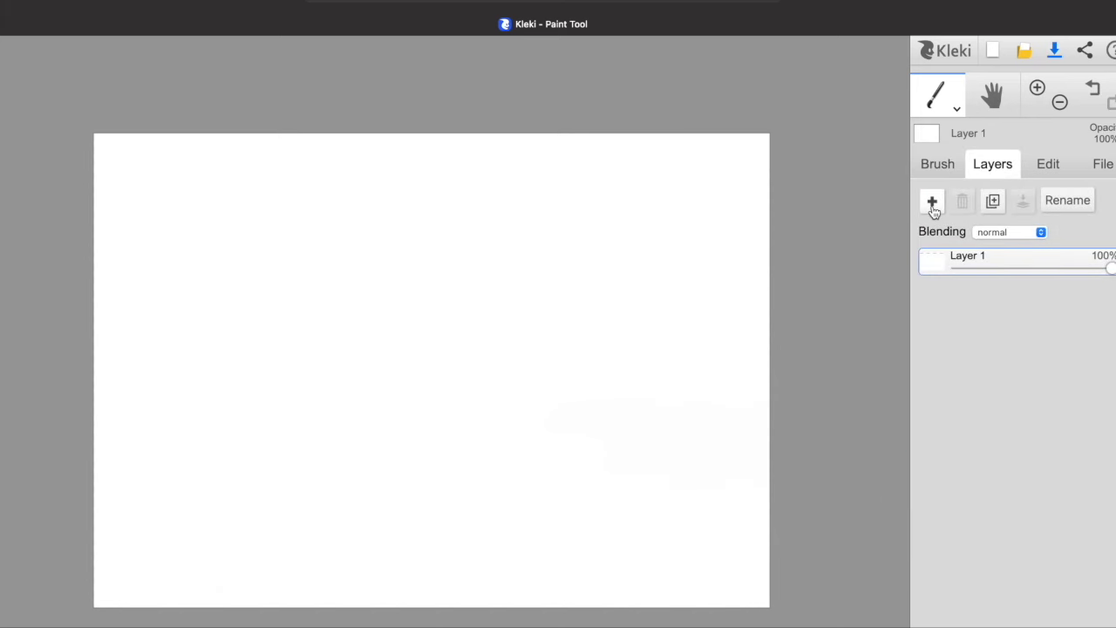
pyautogui.click(932, 199)
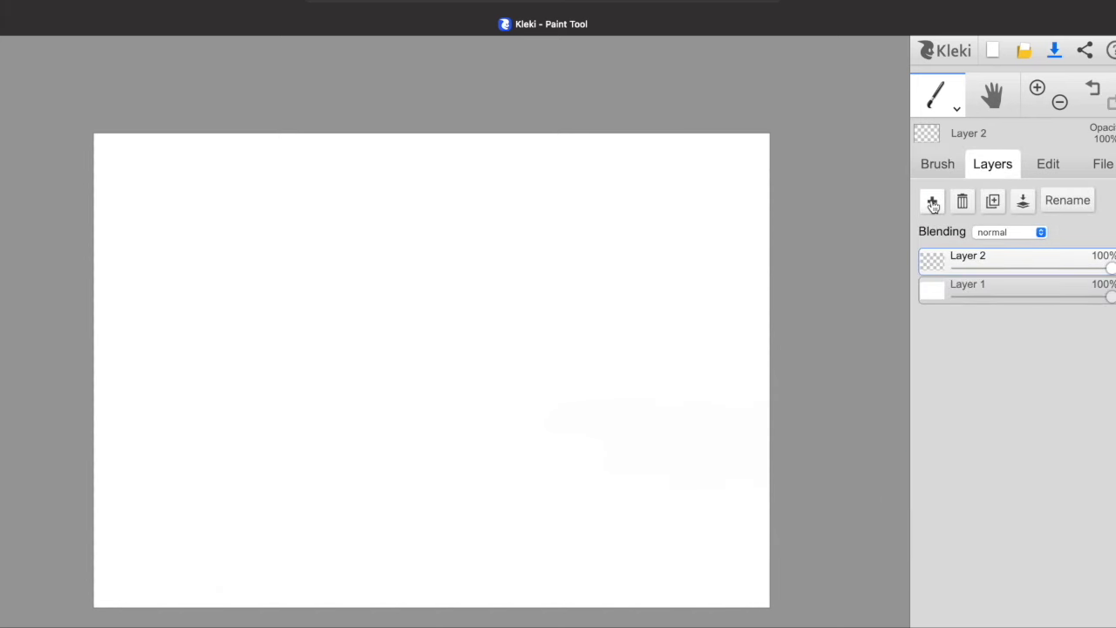
pyautogui.click(610, 199)
pyautogui.write('ground')
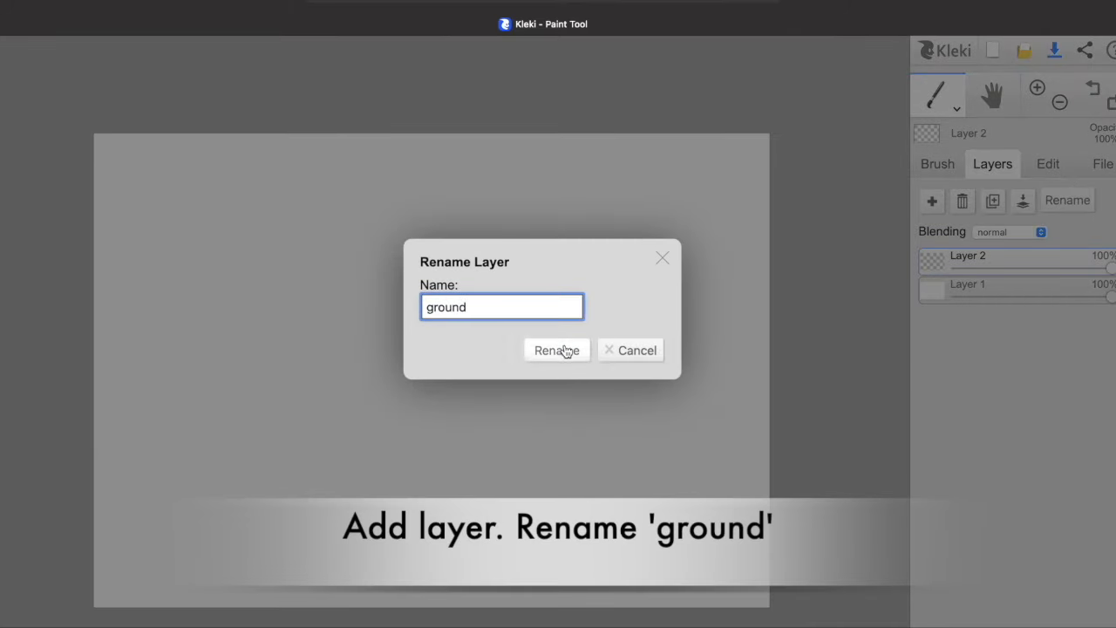
pyautogui.click(556, 349)
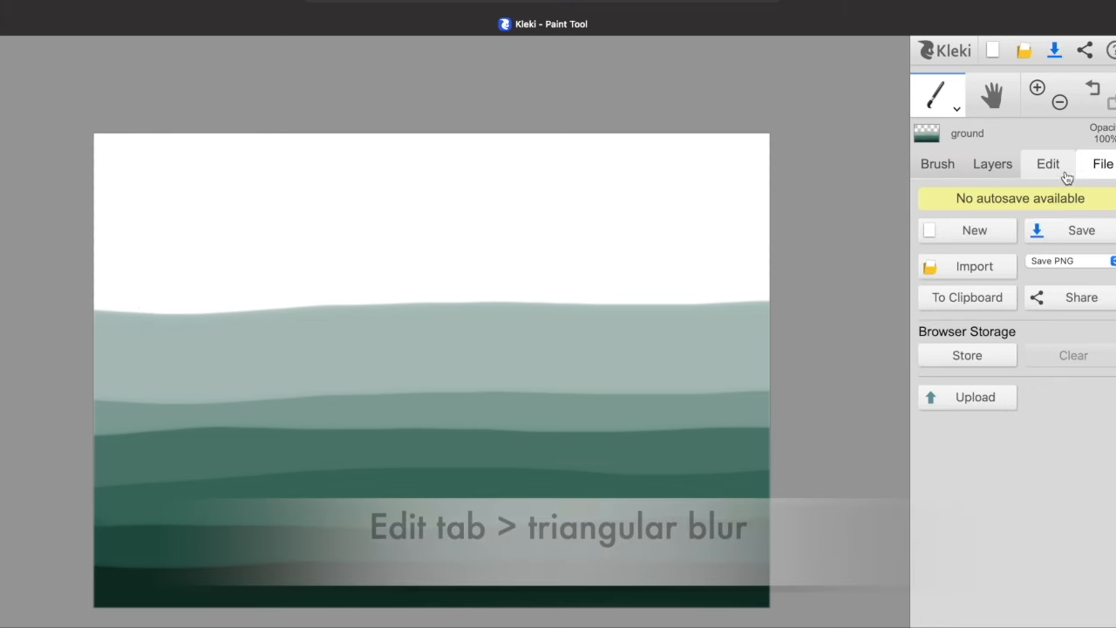
# Step: Apply a Triangle Blur with radius 46 to soften the green hill bands
pyautogui.click(1046, 164)
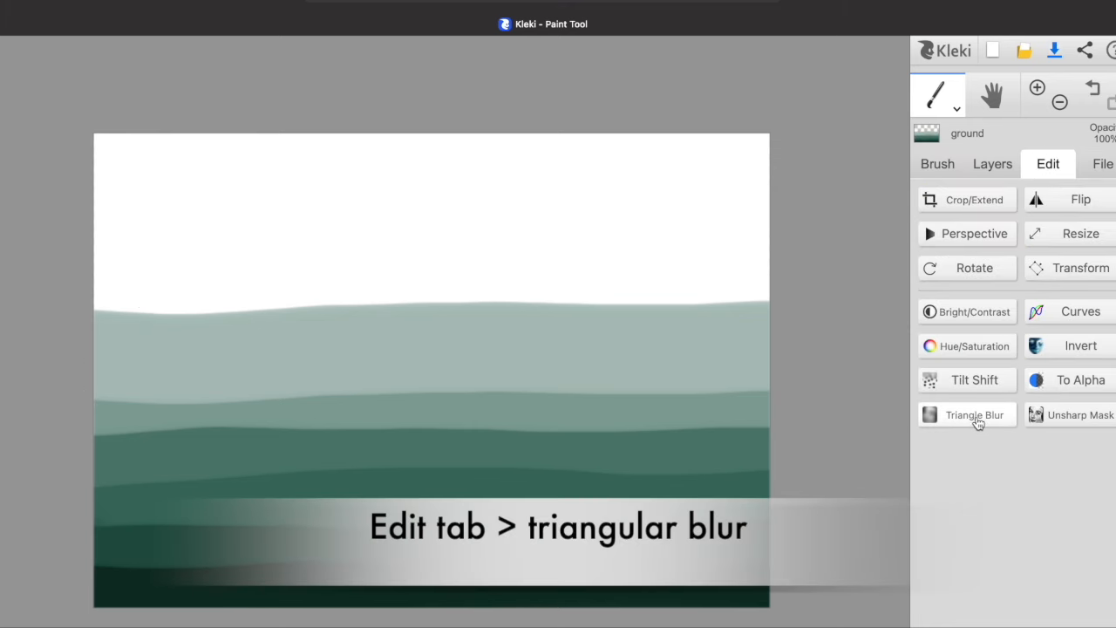
pyautogui.click(966, 415)
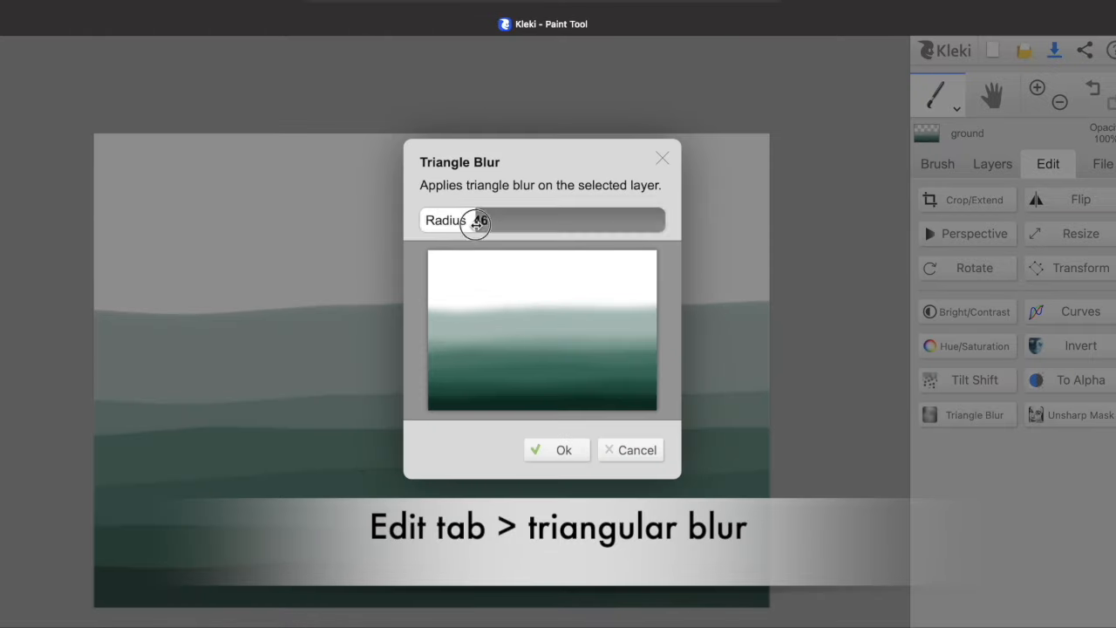
pyautogui.moveTo(478, 220); pyautogui.dragTo(552, 216)
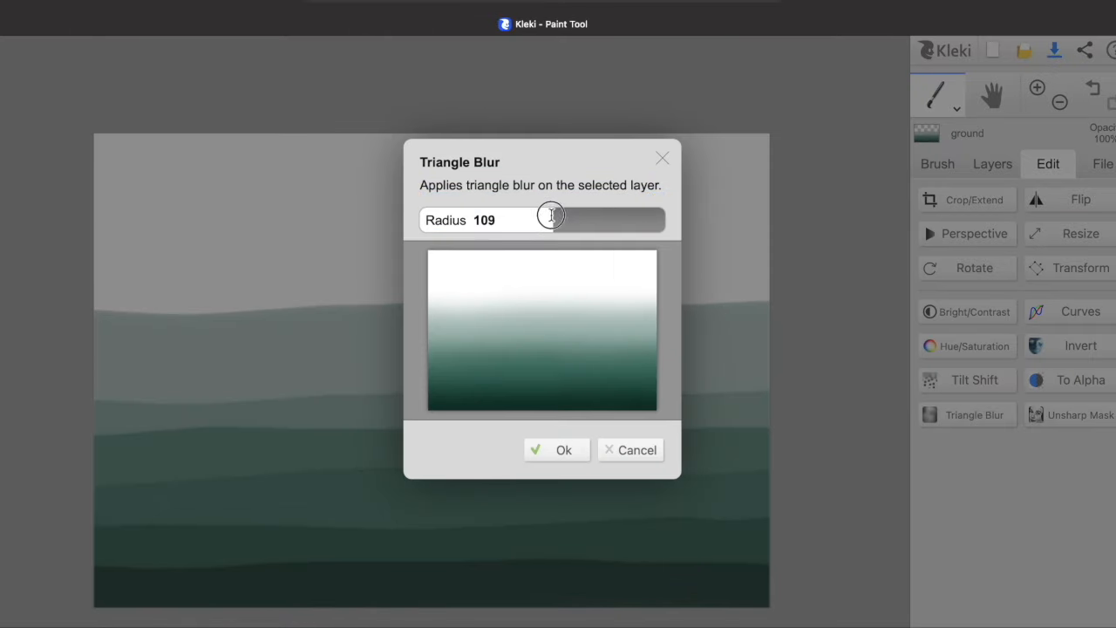
pyautogui.moveTo(551, 216); pyautogui.dragTo(468, 220)
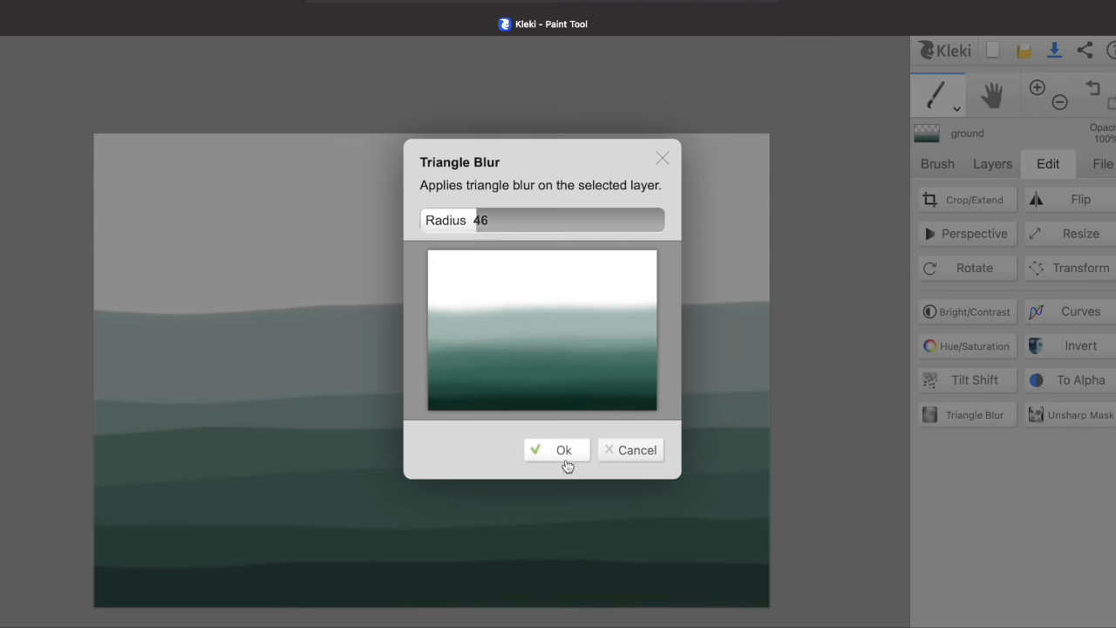
pyautogui.click(556, 450)
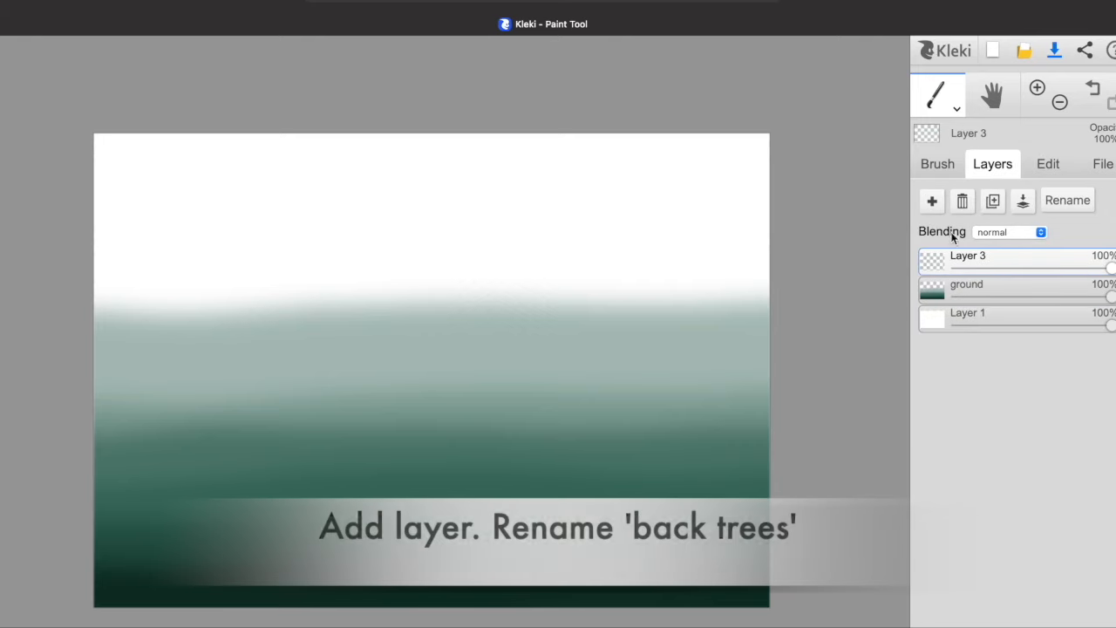
# Step: Name the new layer 'back trees' and set the brush to opacity 13, size 45
pyautogui.click(1068, 199)
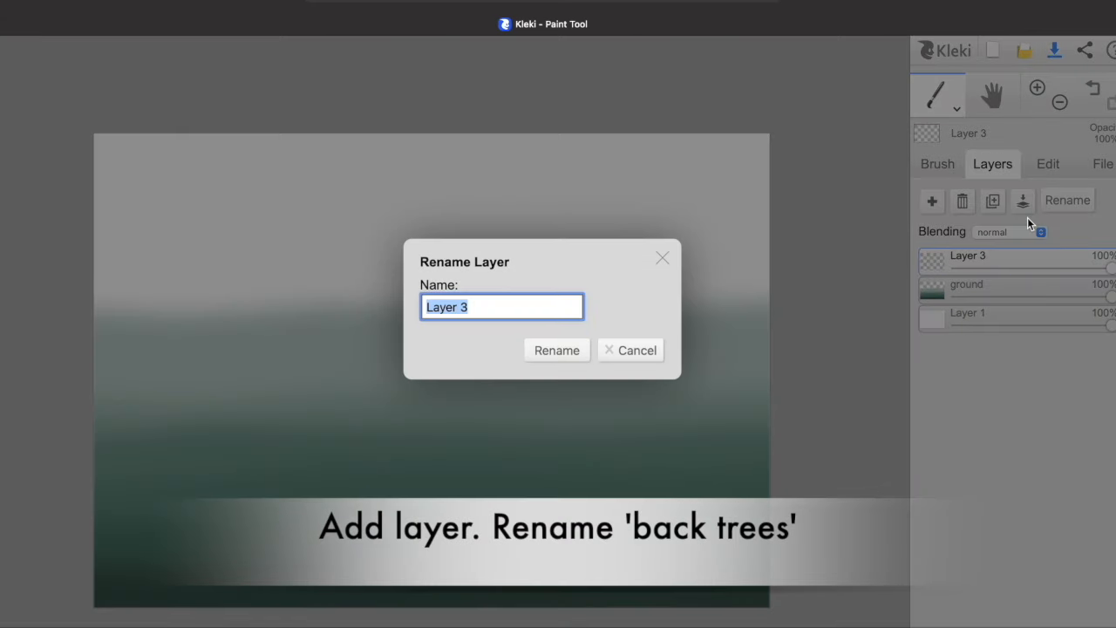
pyautogui.write('back')
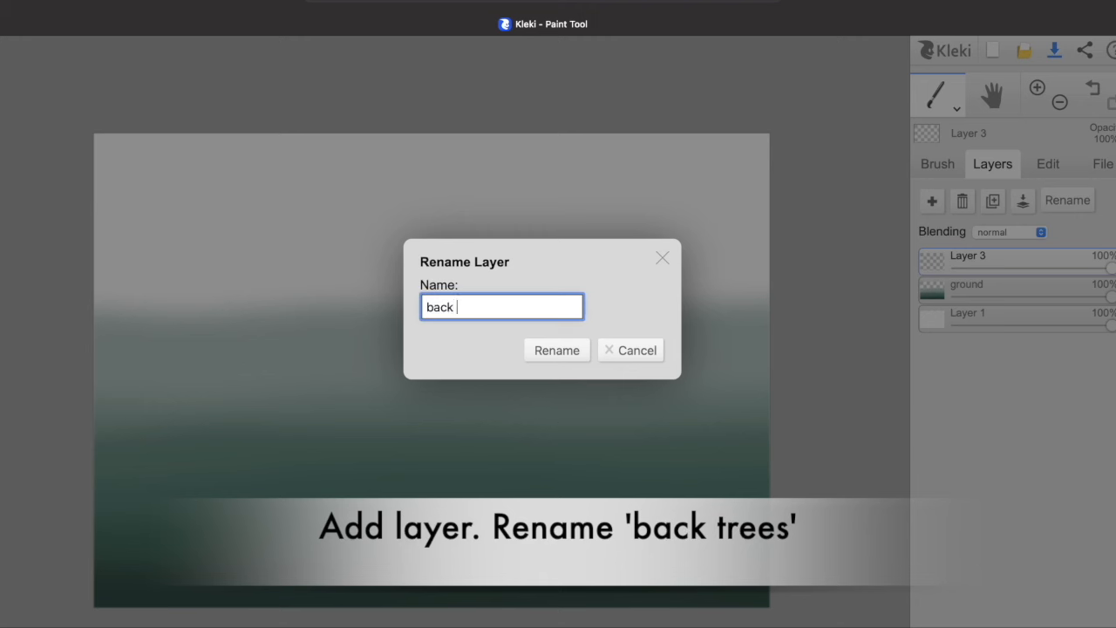
pyautogui.click(559, 349)
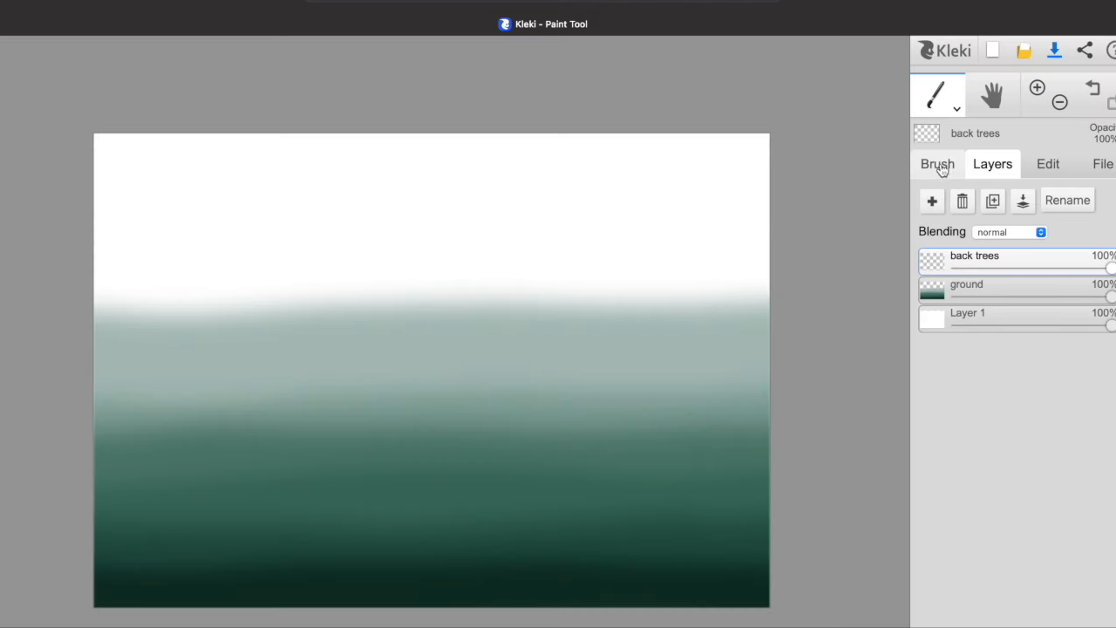
pyautogui.click(938, 164)
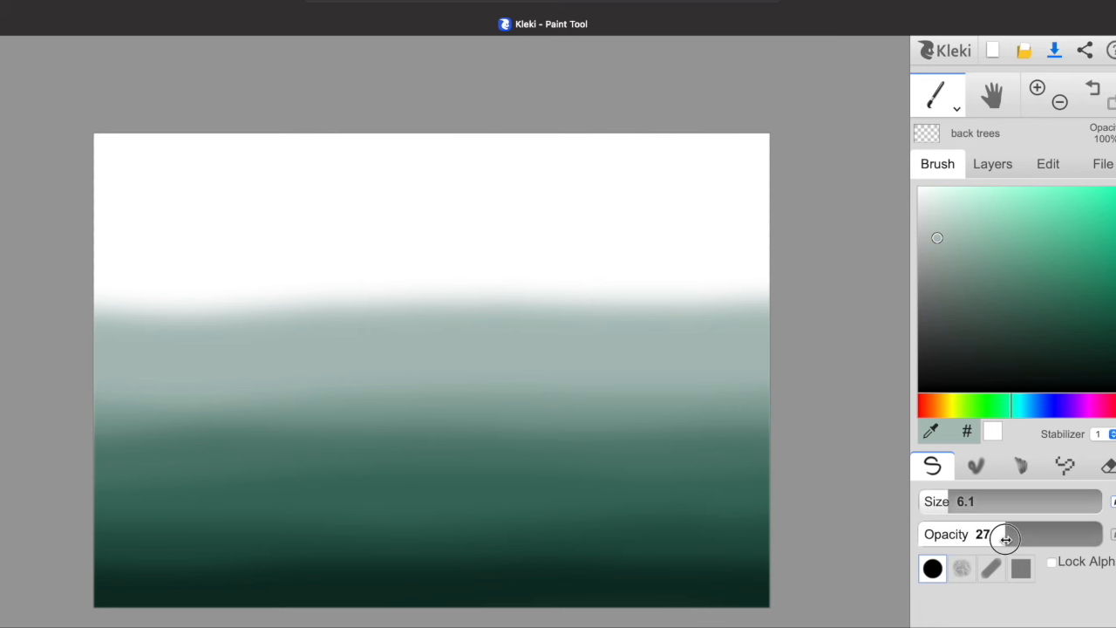
pyautogui.moveTo(1005, 534); pyautogui.dragTo(995, 533)
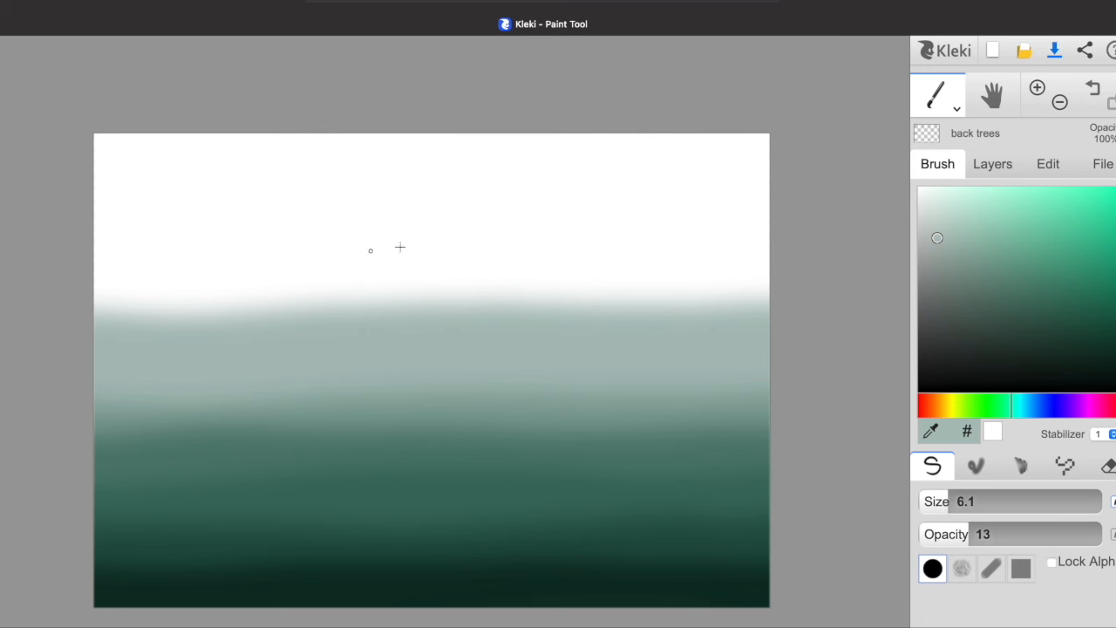
pyautogui.moveTo(950, 500); pyautogui.dragTo(1005, 500)
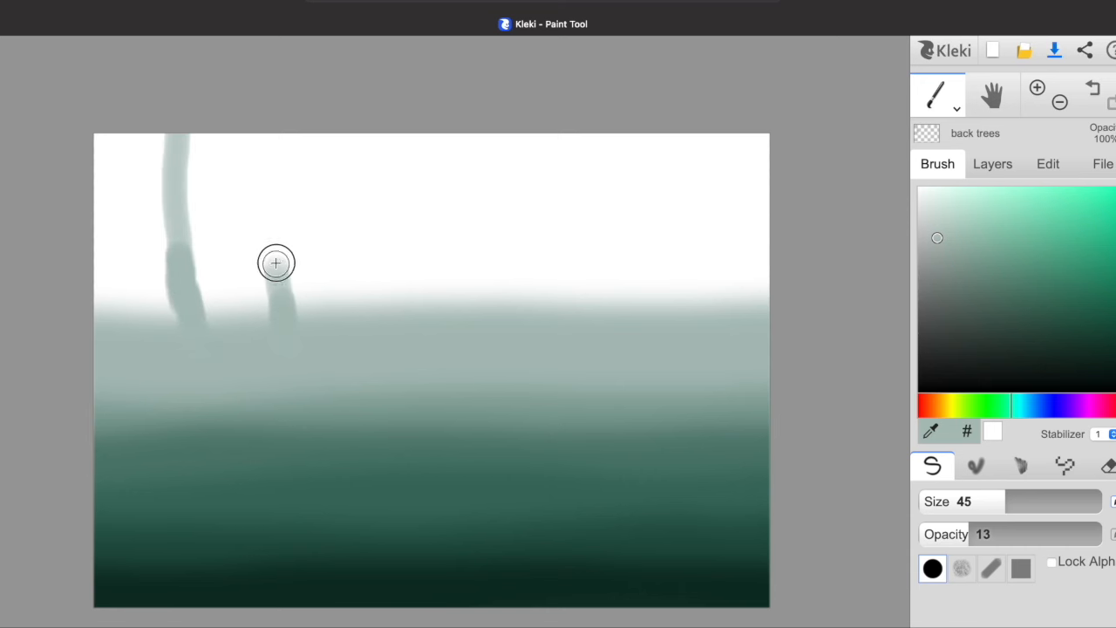
# Step: Paint pale trunks with thin branches rising from the fog, darkening their bases
pyautogui.moveTo(276, 263); pyautogui.dragTo(272, 183)
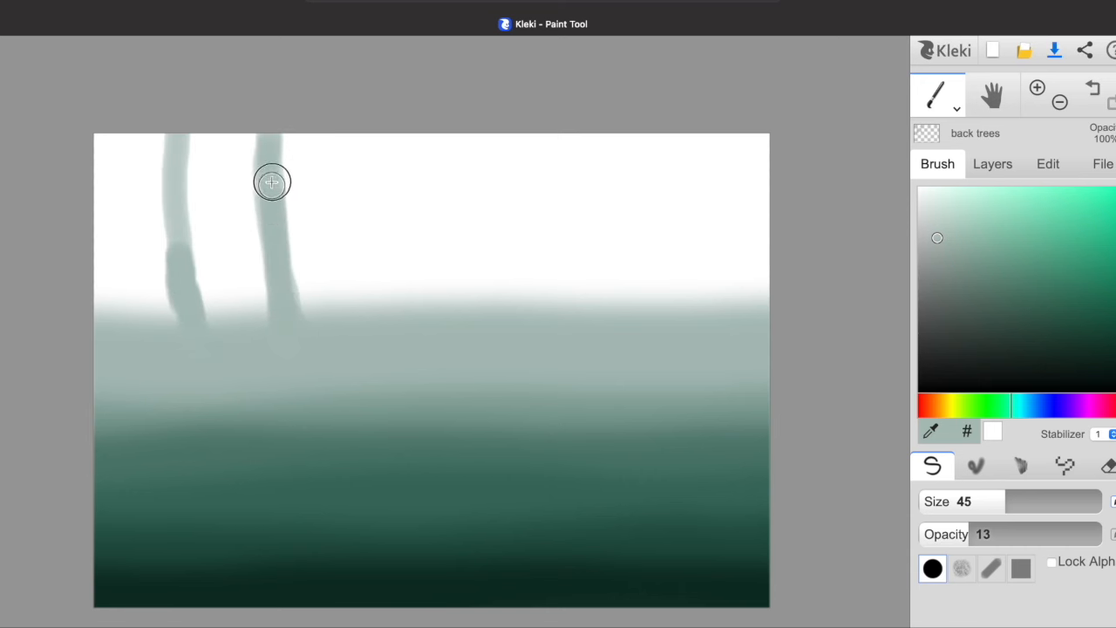
pyautogui.moveTo(272, 183); pyautogui.dragTo(190, 321)
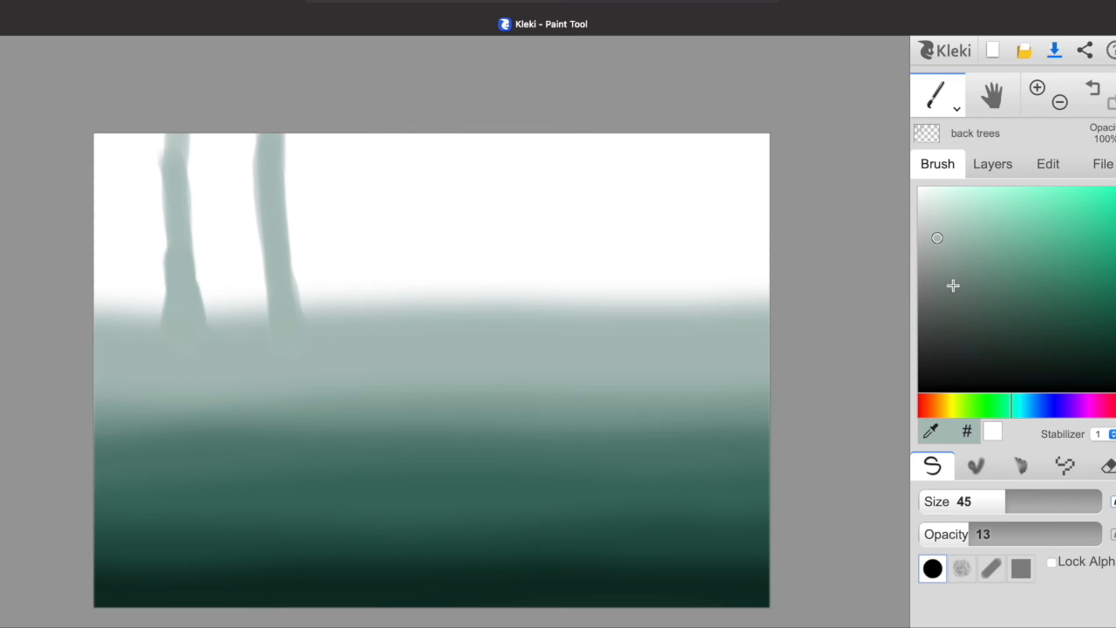
pyautogui.moveTo(1056, 501); pyautogui.dragTo(984, 501)
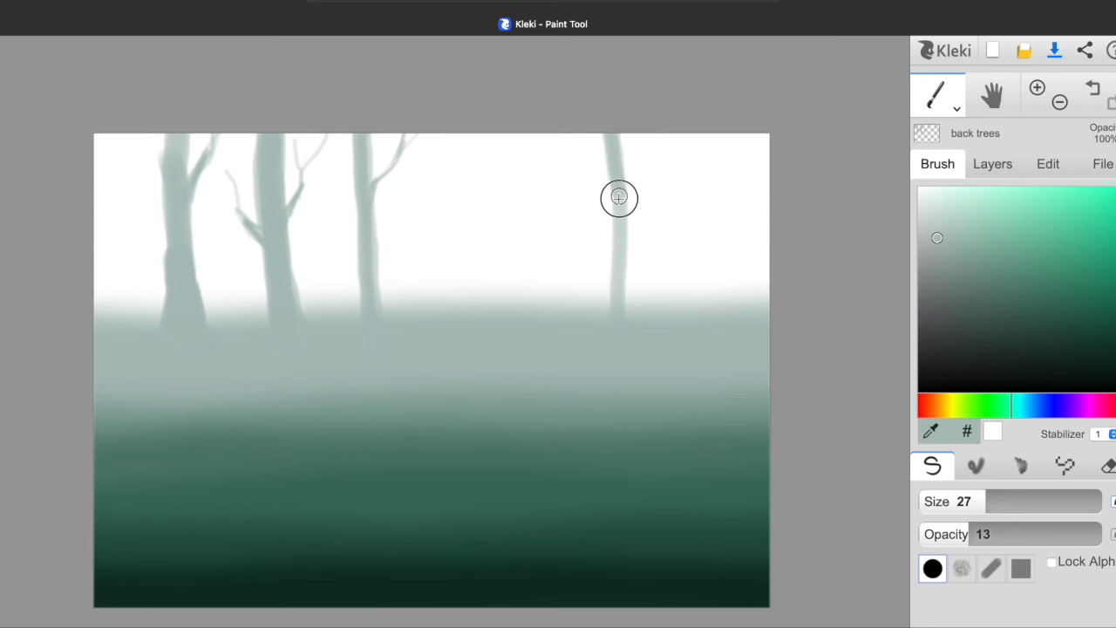
pyautogui.moveTo(619, 199); pyautogui.dragTo(726, 338)
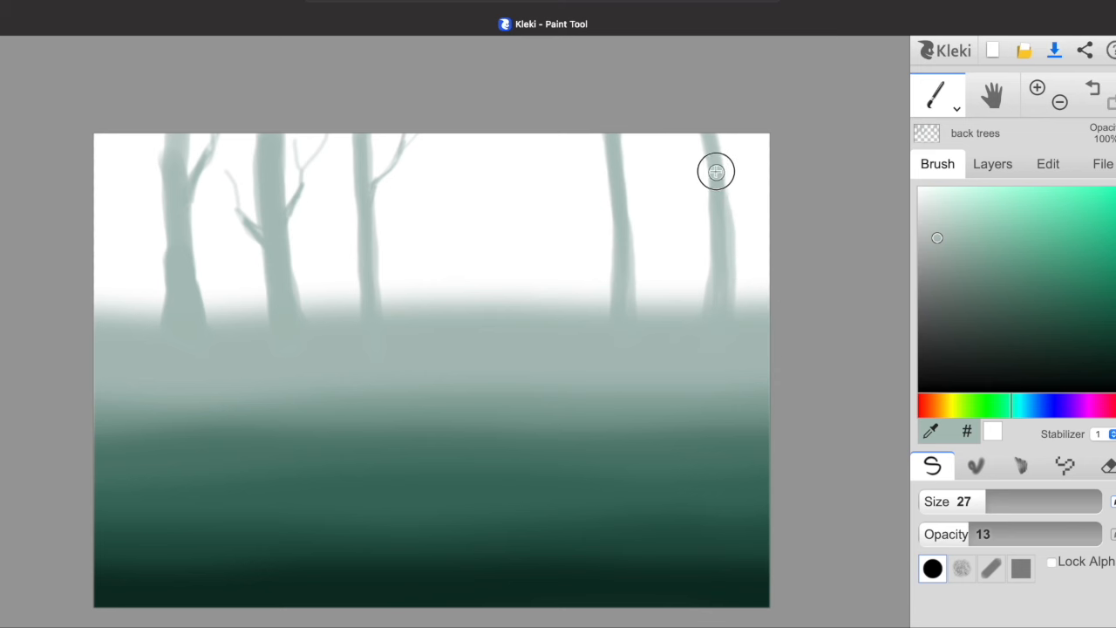
pyautogui.moveTo(917, 353)
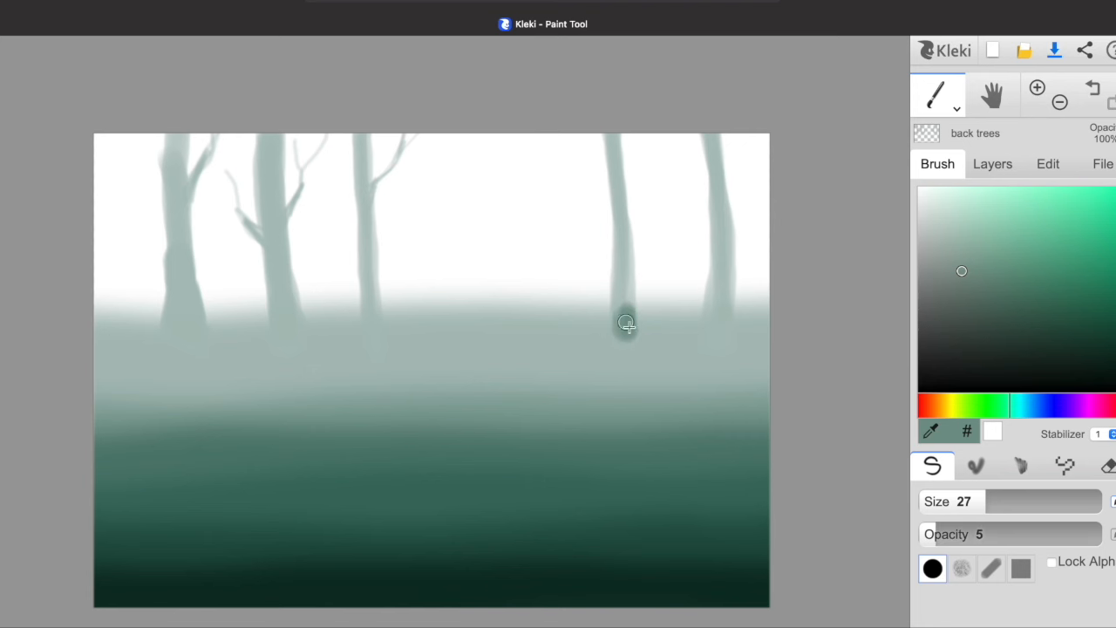
pyautogui.moveTo(626, 323); pyautogui.dragTo(721, 328)
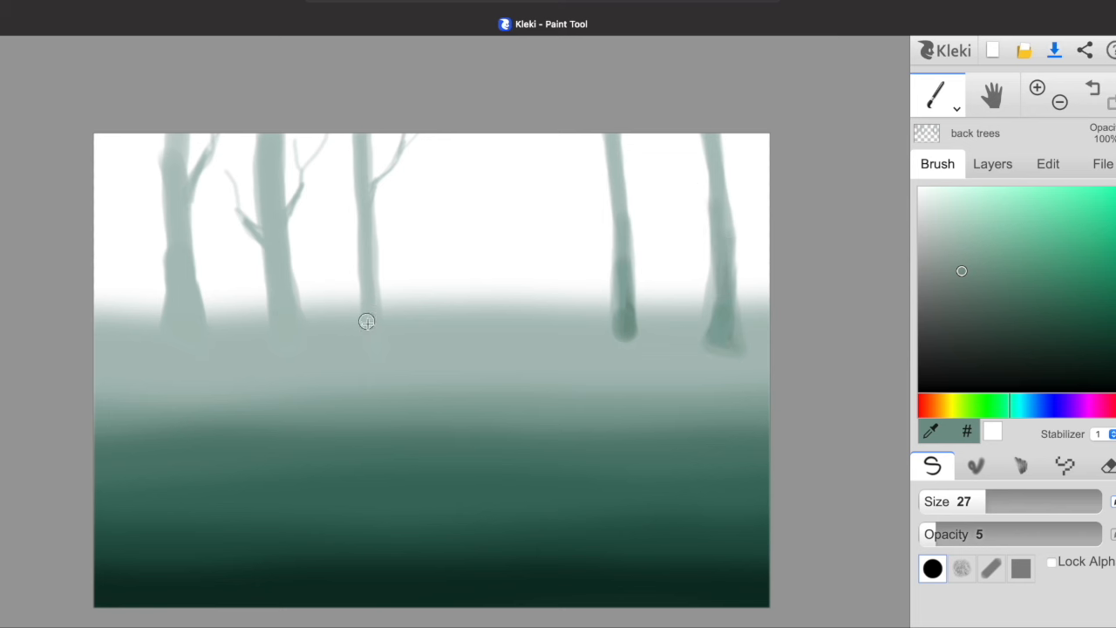
# Step: Paint additional faint thin trunks on the right and along the left edge
pyautogui.moveTo(366, 323); pyautogui.dragTo(286, 346)
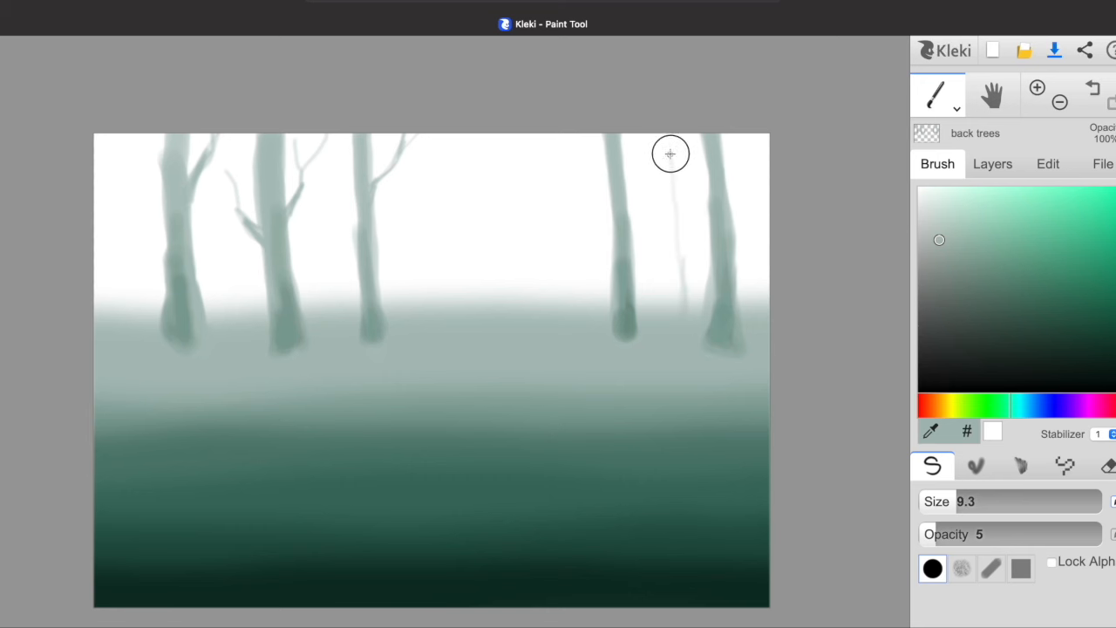
pyautogui.moveTo(670, 153); pyautogui.dragTo(687, 293)
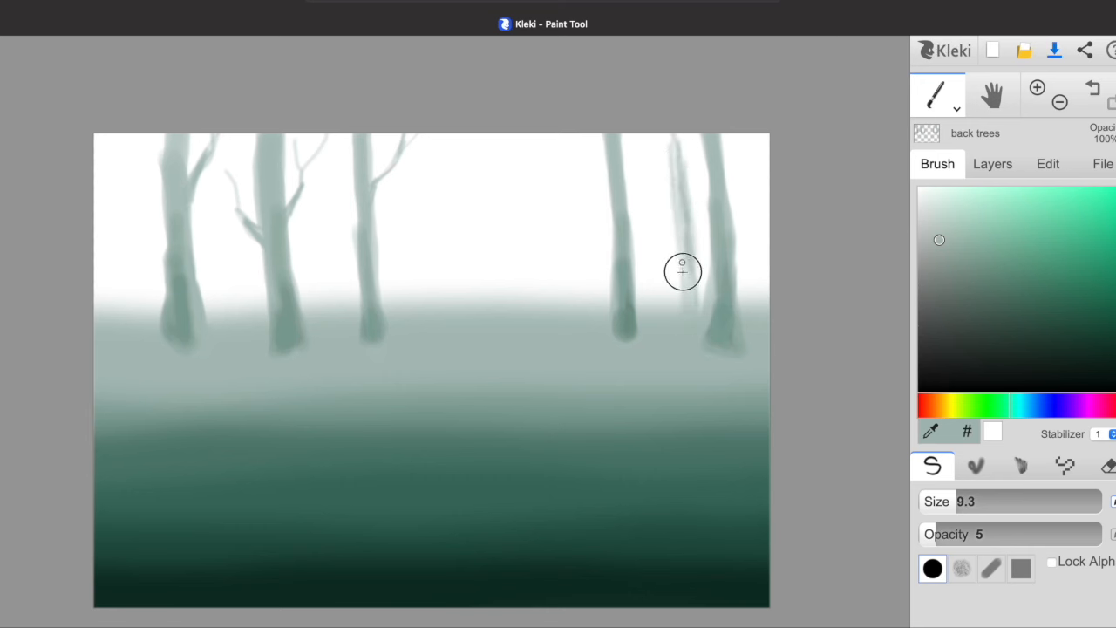
pyautogui.moveTo(684, 272); pyautogui.dragTo(684, 190)
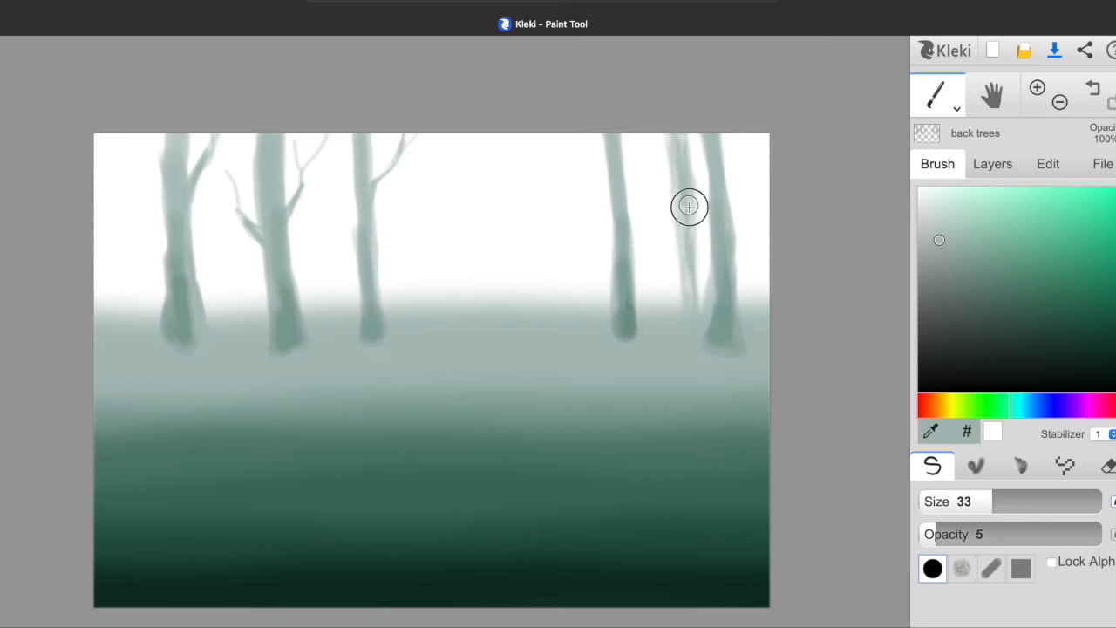
pyautogui.moveTo(689, 206); pyautogui.dragTo(115, 234)
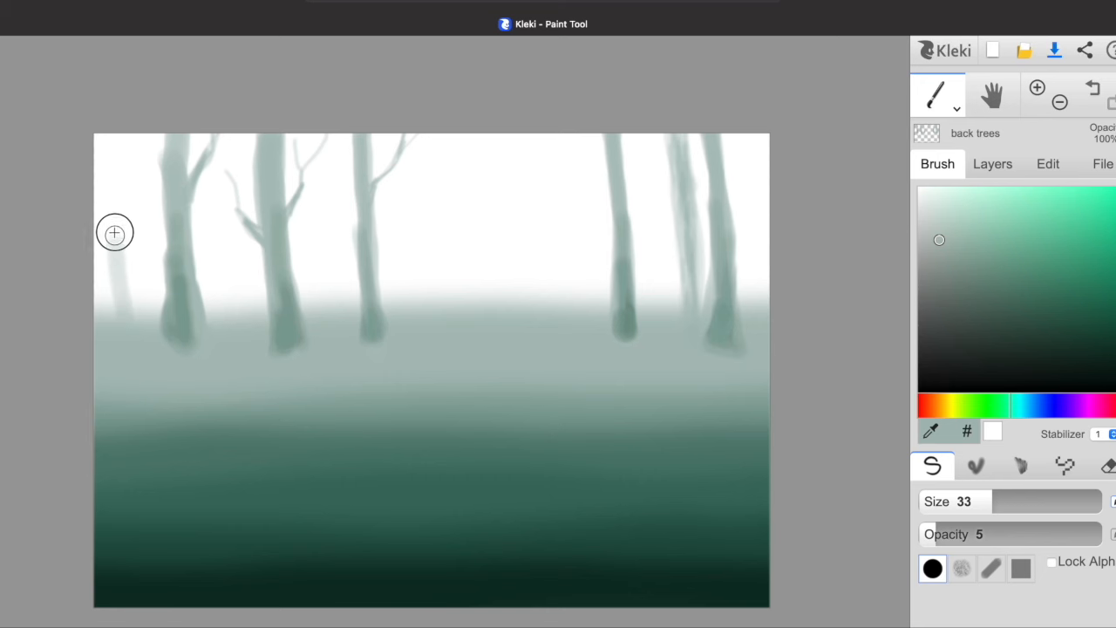
pyautogui.moveTo(115, 233); pyautogui.dragTo(128, 303)
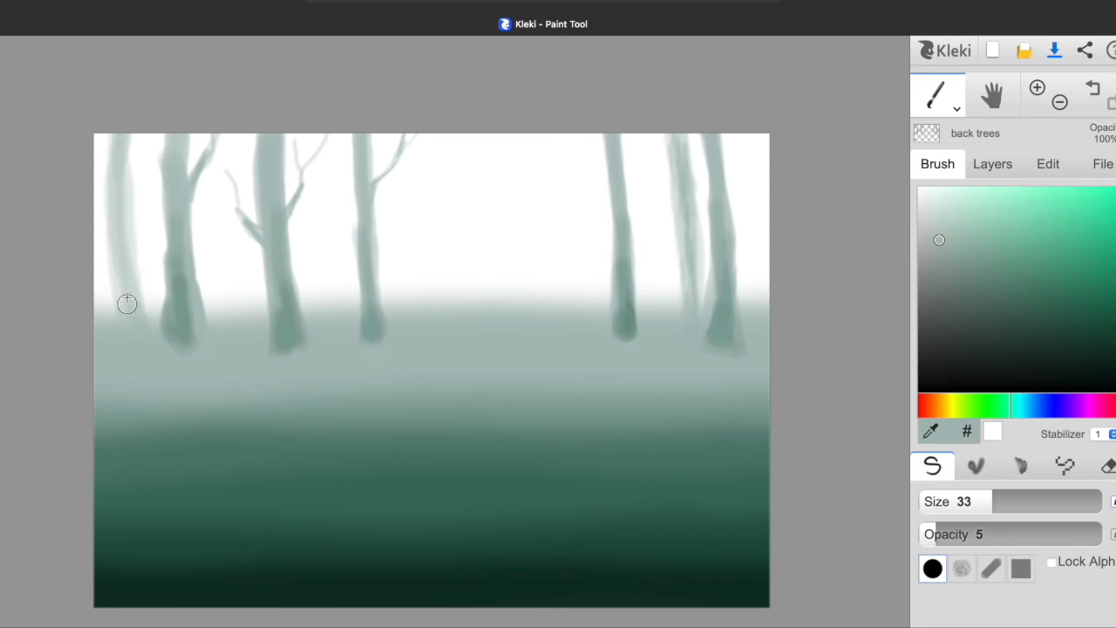
pyautogui.moveTo(115, 91)
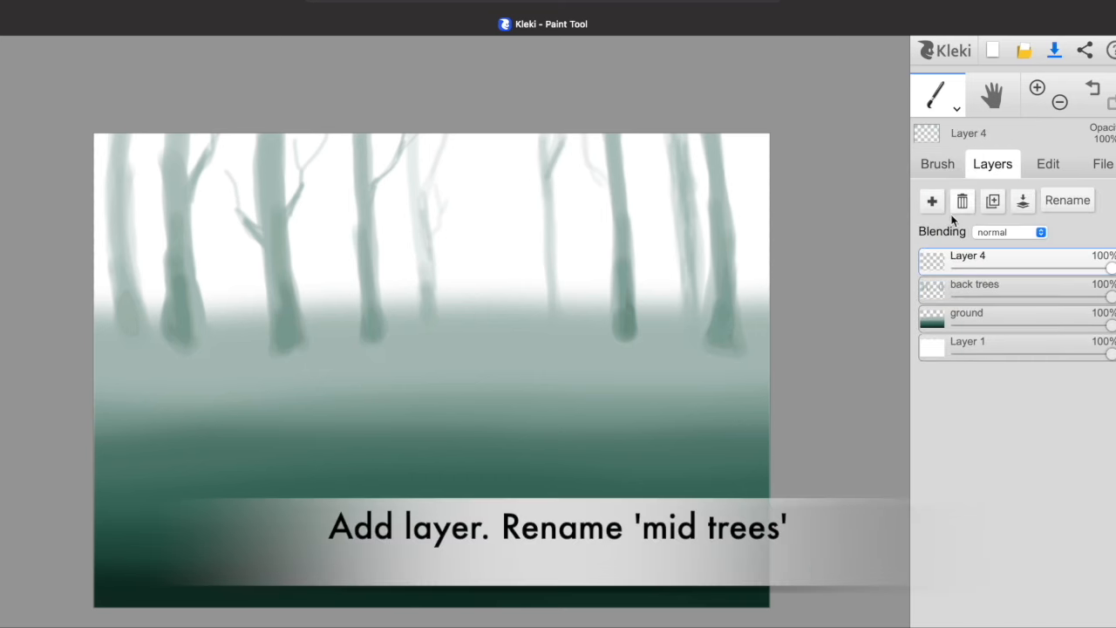
# Step: Name the layer 'mid trees' and return to the brush settings
pyautogui.write('mid r')
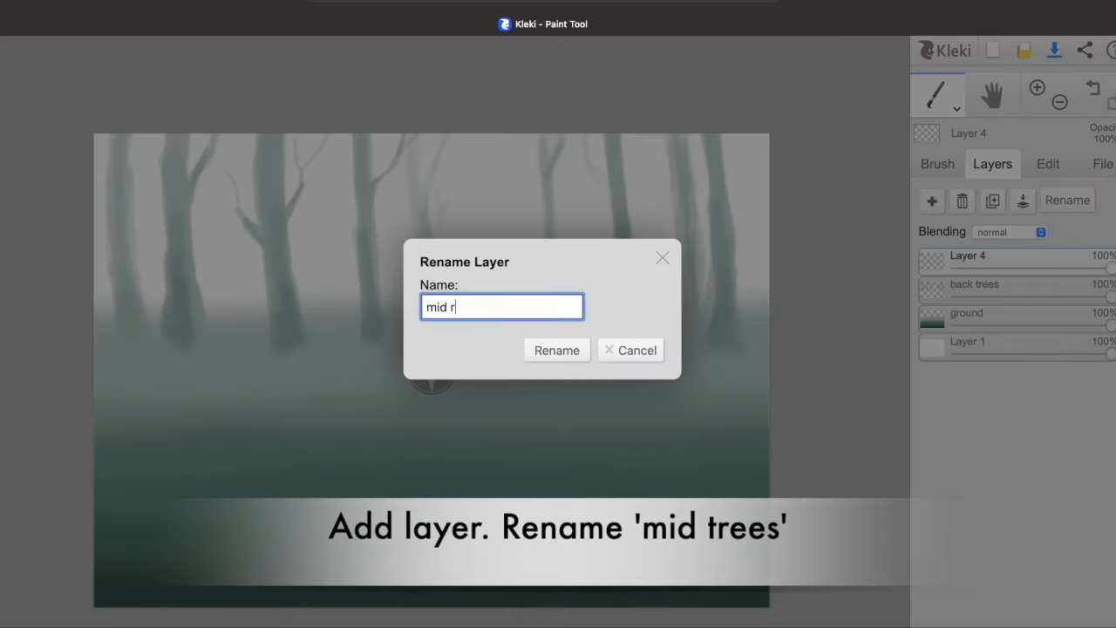
pyautogui.write('tre')
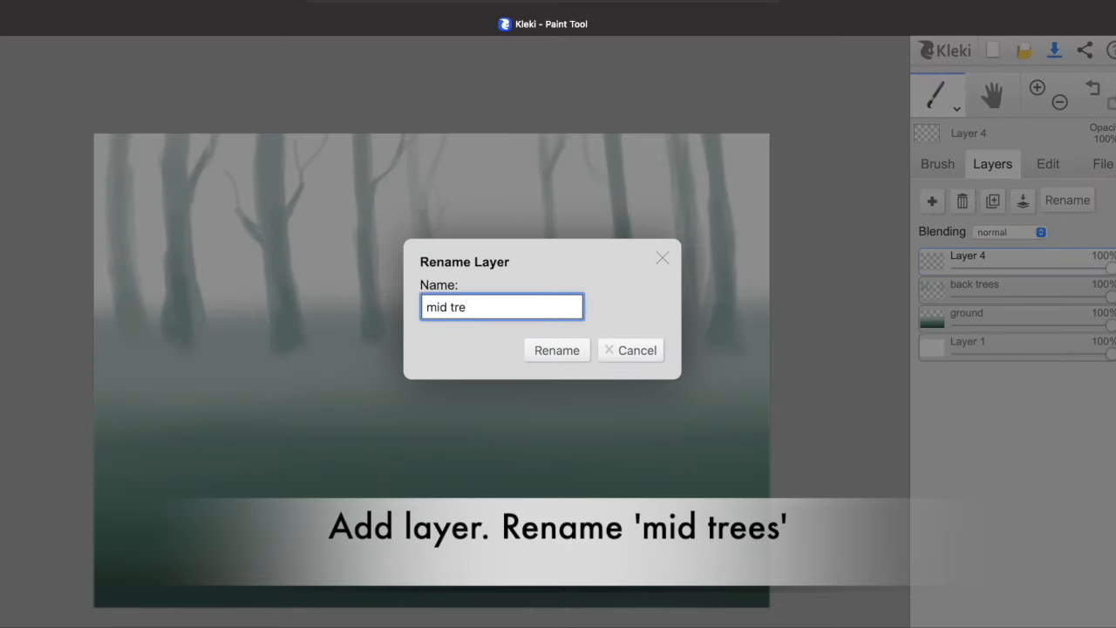
pyautogui.click(558, 349)
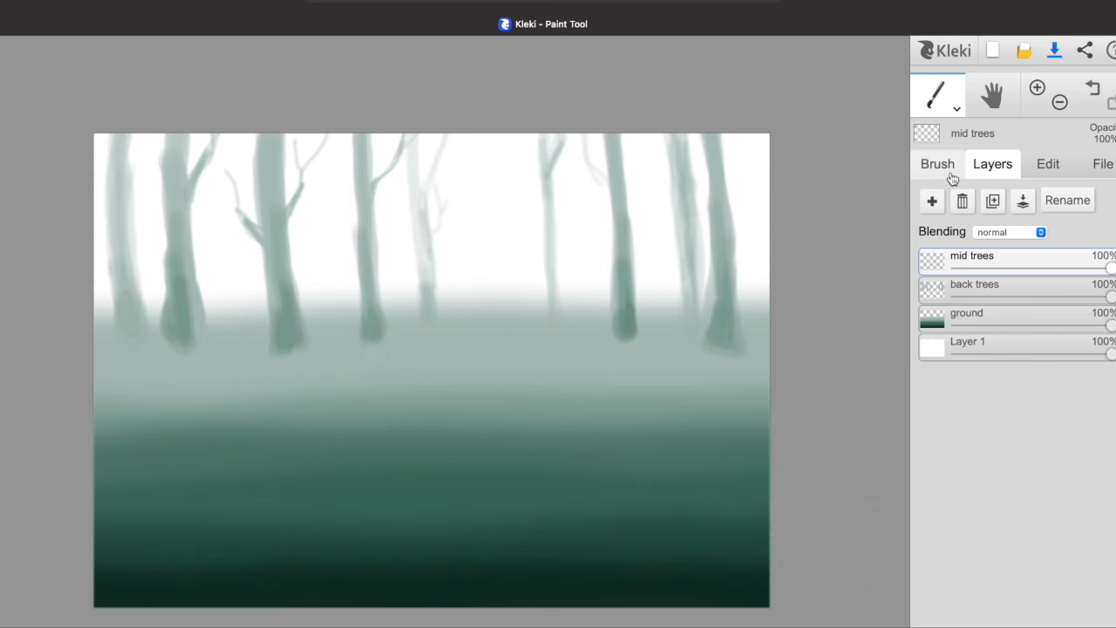
pyautogui.click(939, 164)
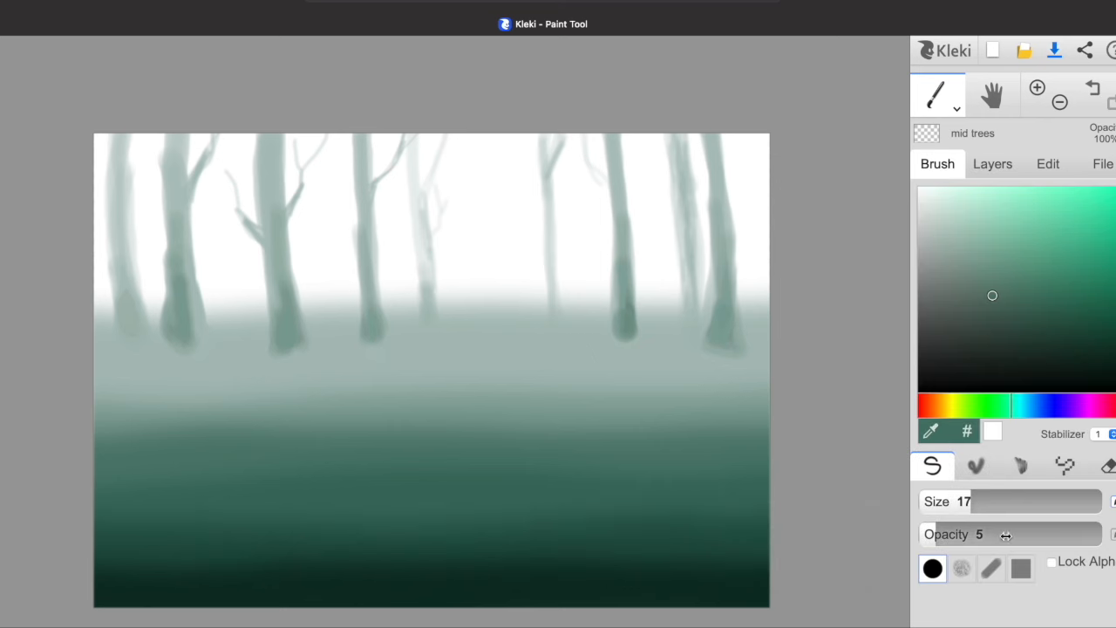
# Step: Paint teal midground trunks left and right of centre and at the left edge, with branches and flared roots
pyautogui.moveTo(1003, 534); pyautogui.dragTo(1033, 534)
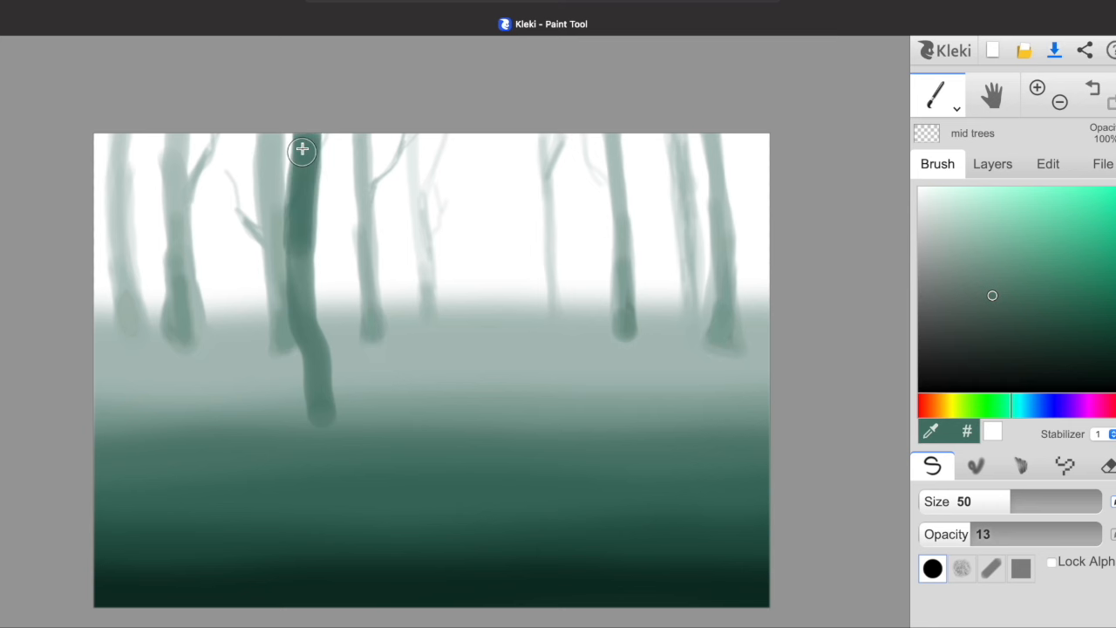
pyautogui.moveTo(303, 150); pyautogui.dragTo(310, 432)
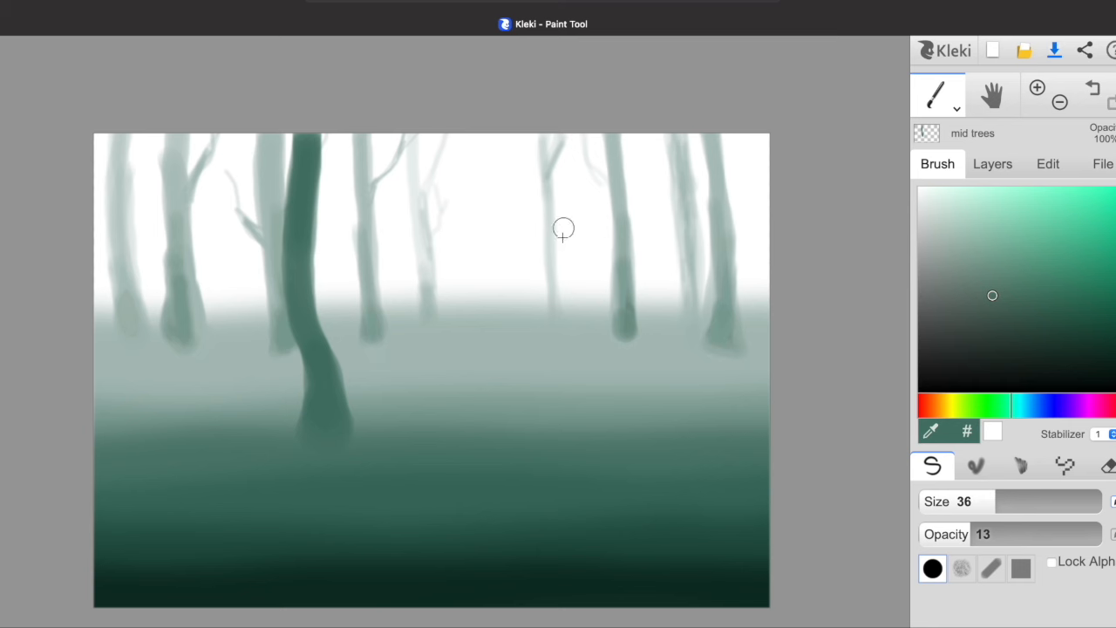
pyautogui.moveTo(562, 228); pyautogui.dragTo(572, 357)
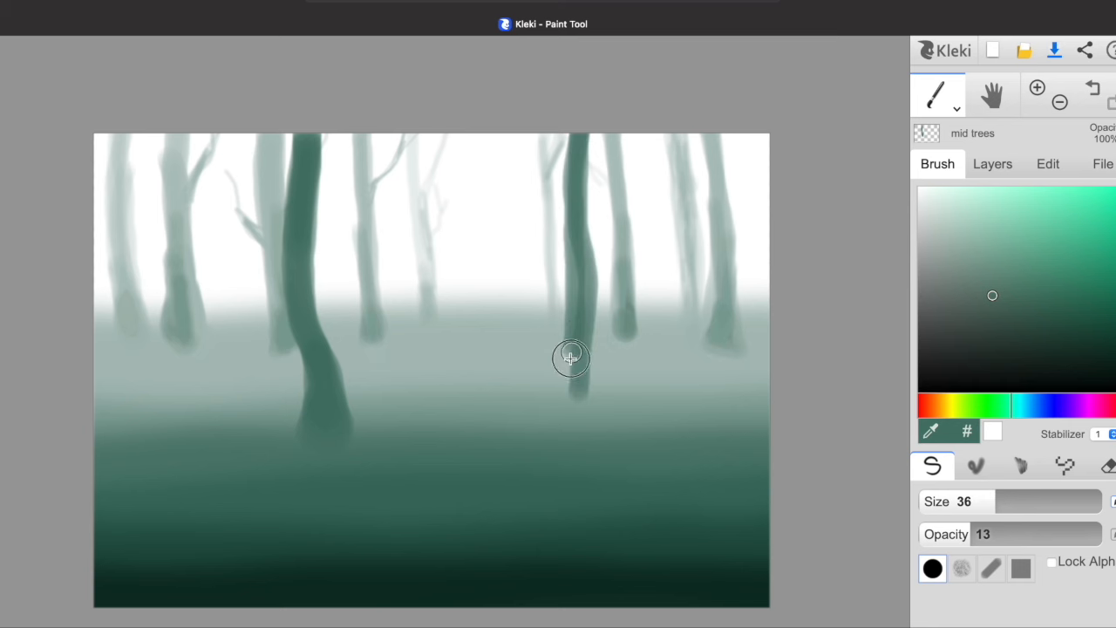
pyautogui.moveTo(573, 357); pyautogui.dragTo(578, 398)
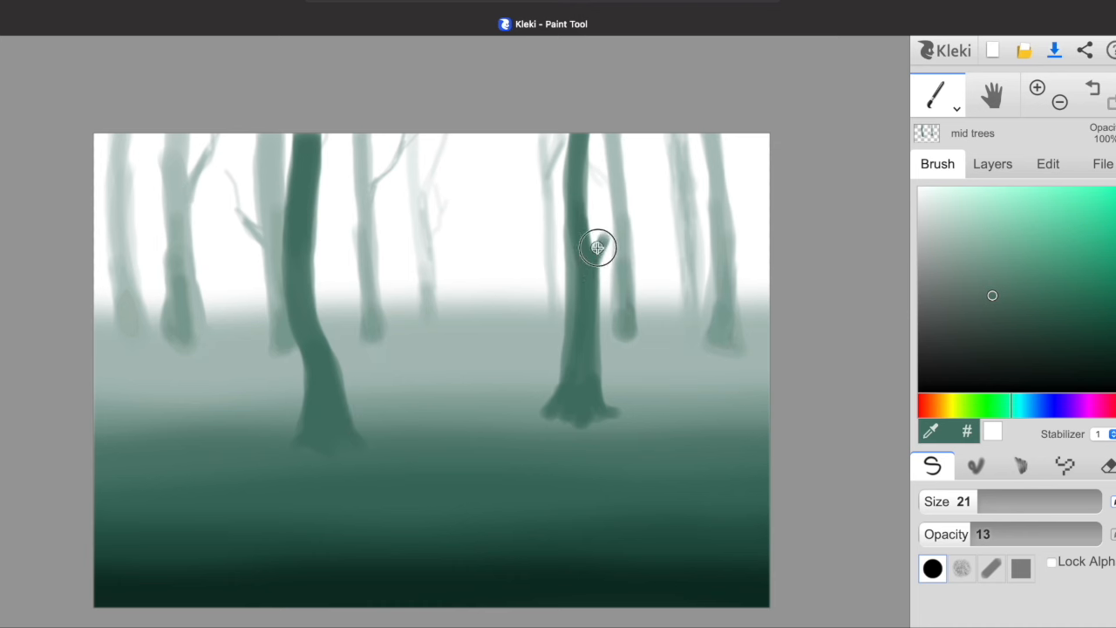
pyautogui.moveTo(597, 248); pyautogui.dragTo(611, 201)
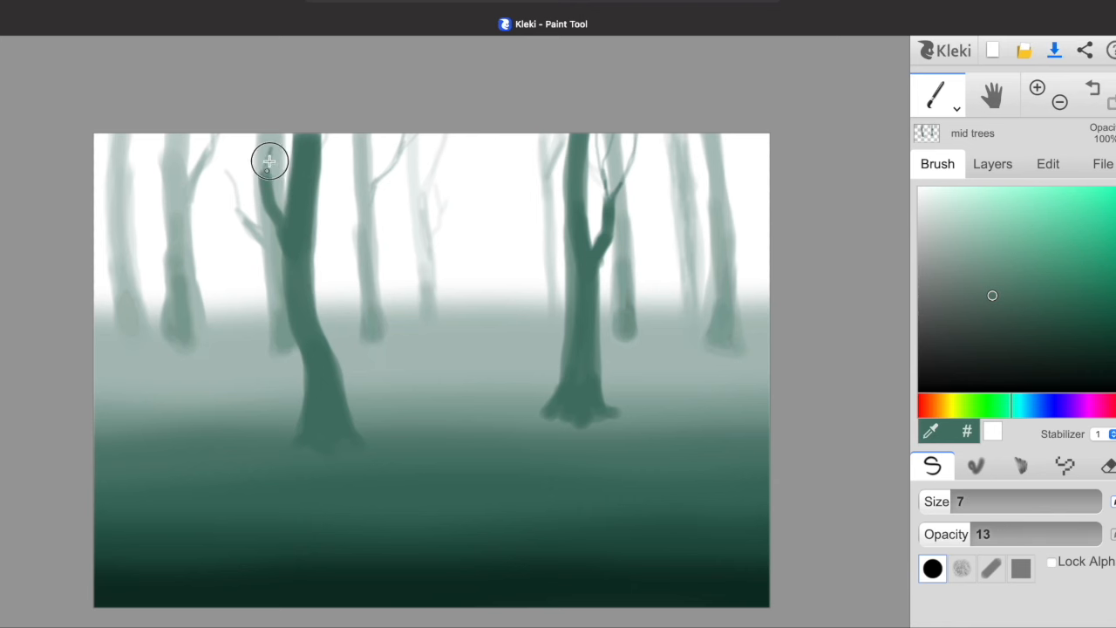
pyautogui.moveTo(234, 83)
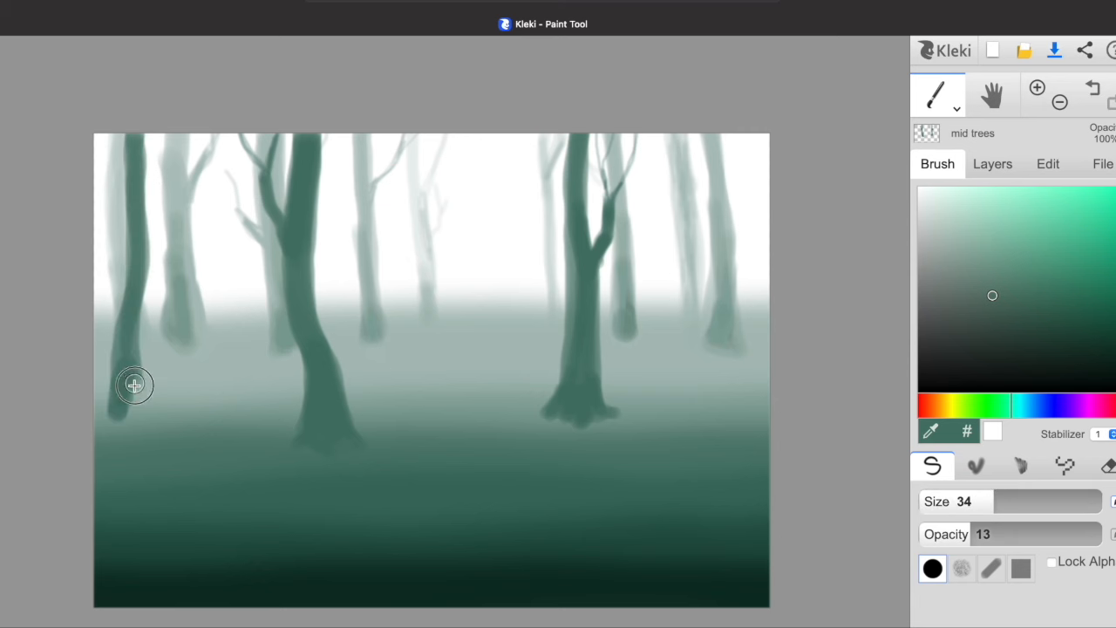
pyautogui.moveTo(134, 386); pyautogui.dragTo(115, 307)
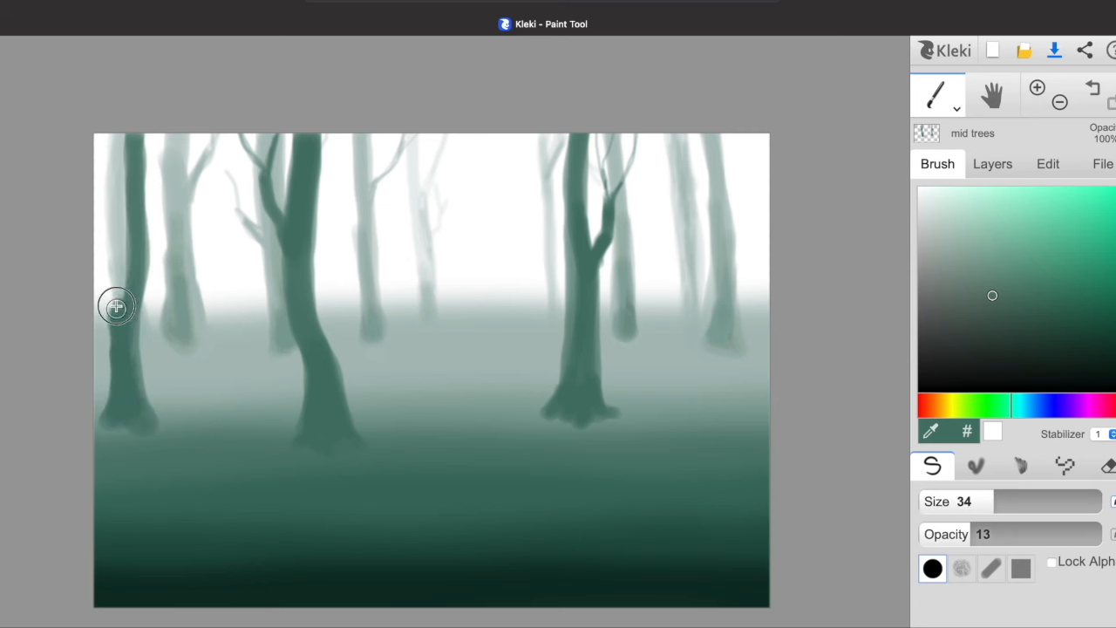
pyautogui.moveTo(116, 307); pyautogui.dragTo(126, 335)
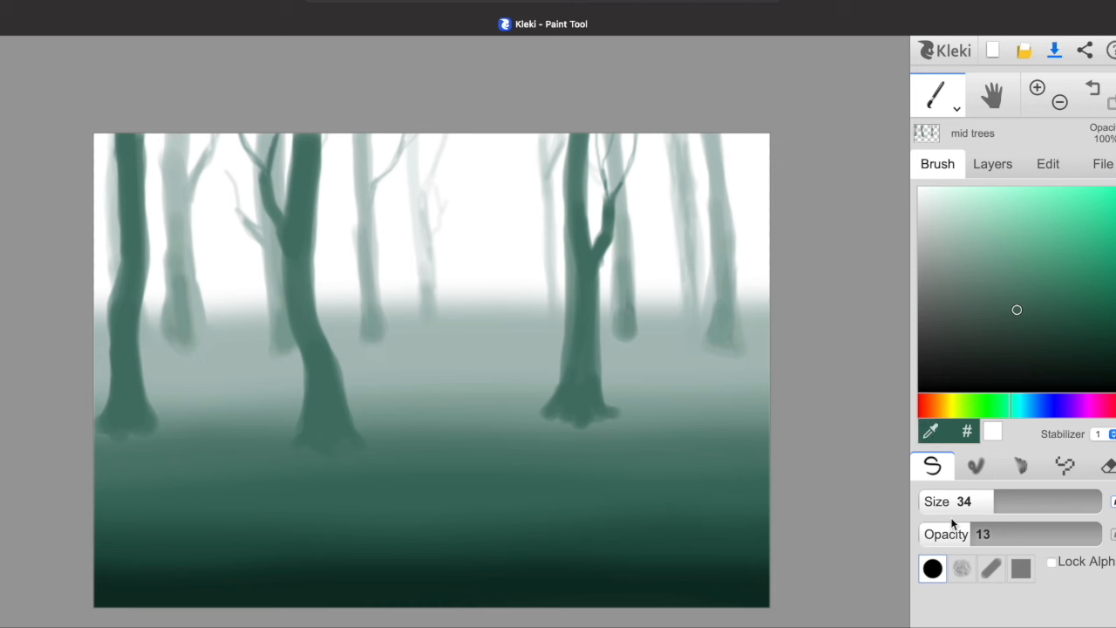
# Step: With a smaller brush, add flared roots and a branch and refine the left trunks' bases
pyautogui.moveTo(1047, 501); pyautogui.dragTo(1025, 501)
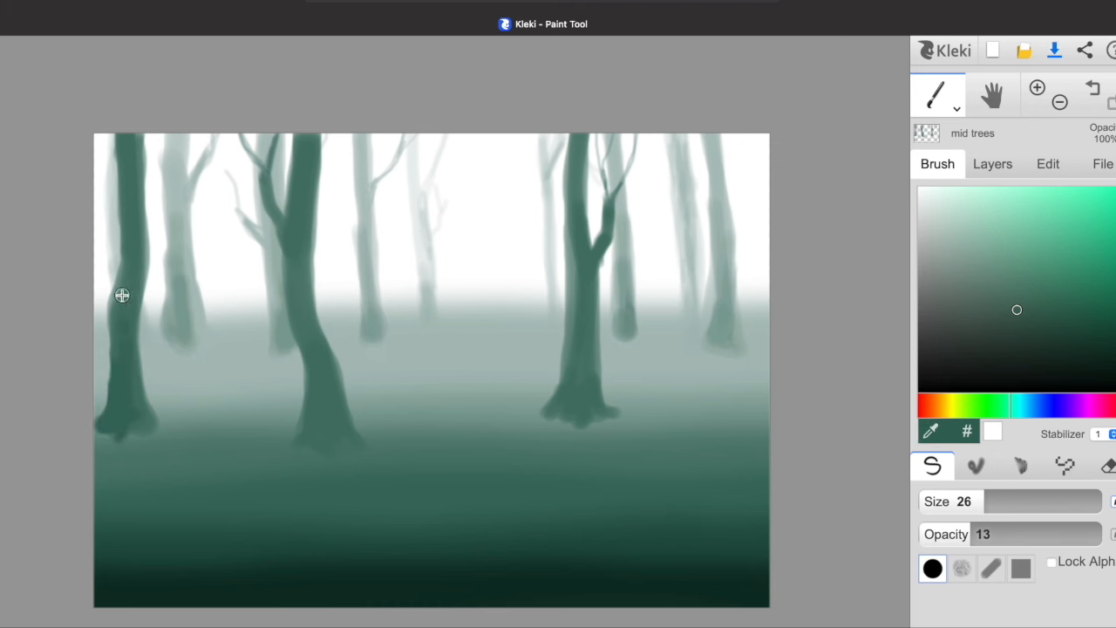
pyautogui.moveTo(122, 294); pyautogui.dragTo(129, 394)
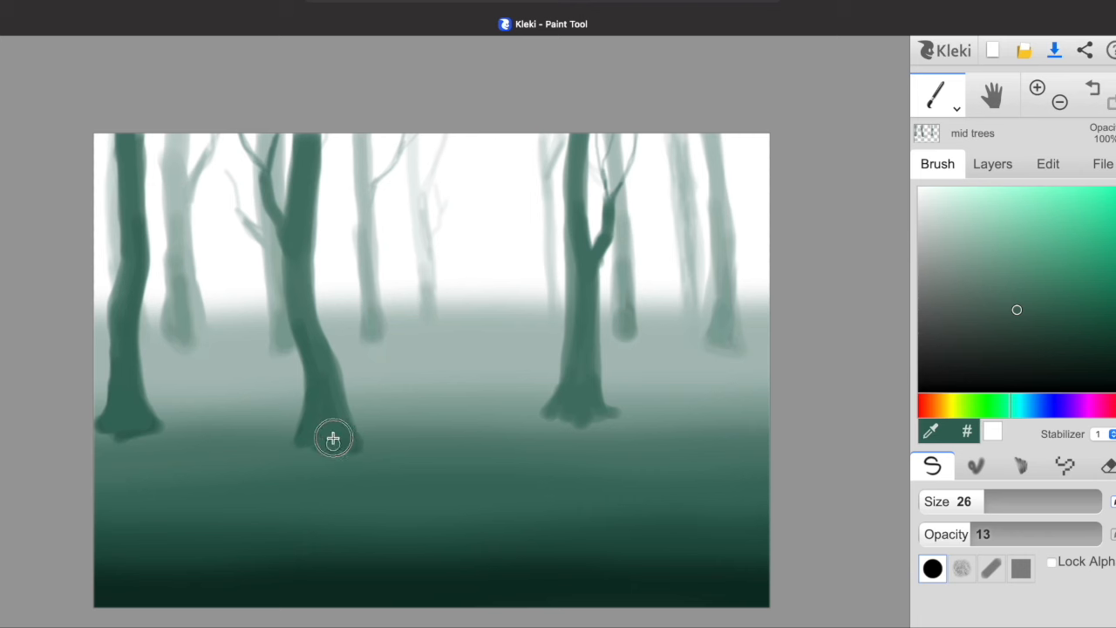
pyautogui.moveTo(335, 440); pyautogui.dragTo(293, 295)
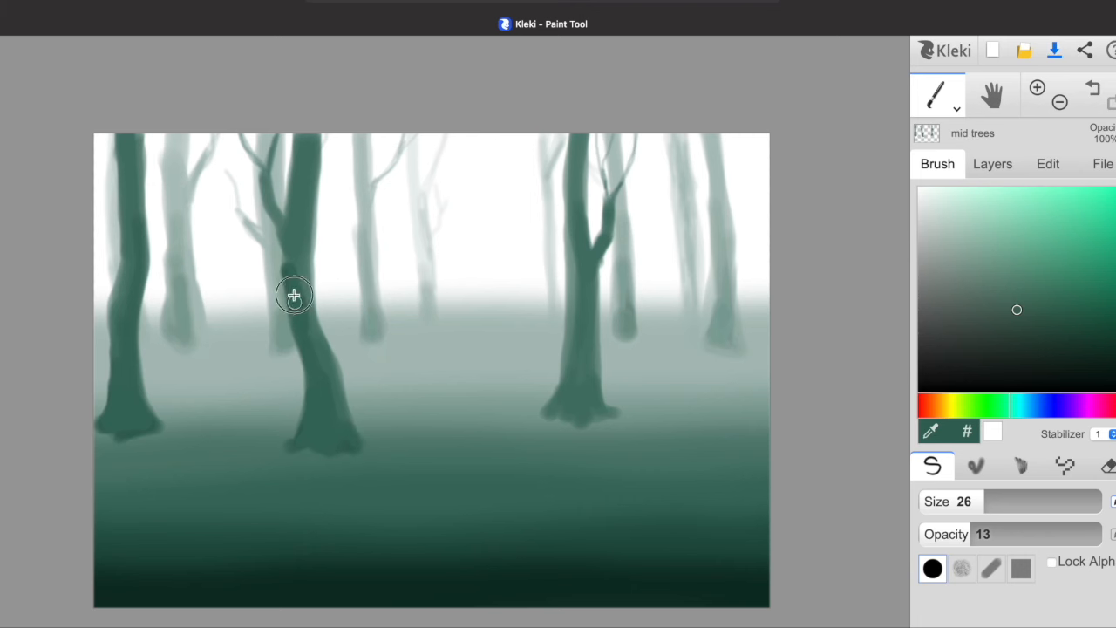
pyautogui.moveTo(293, 295); pyautogui.dragTo(308, 310)
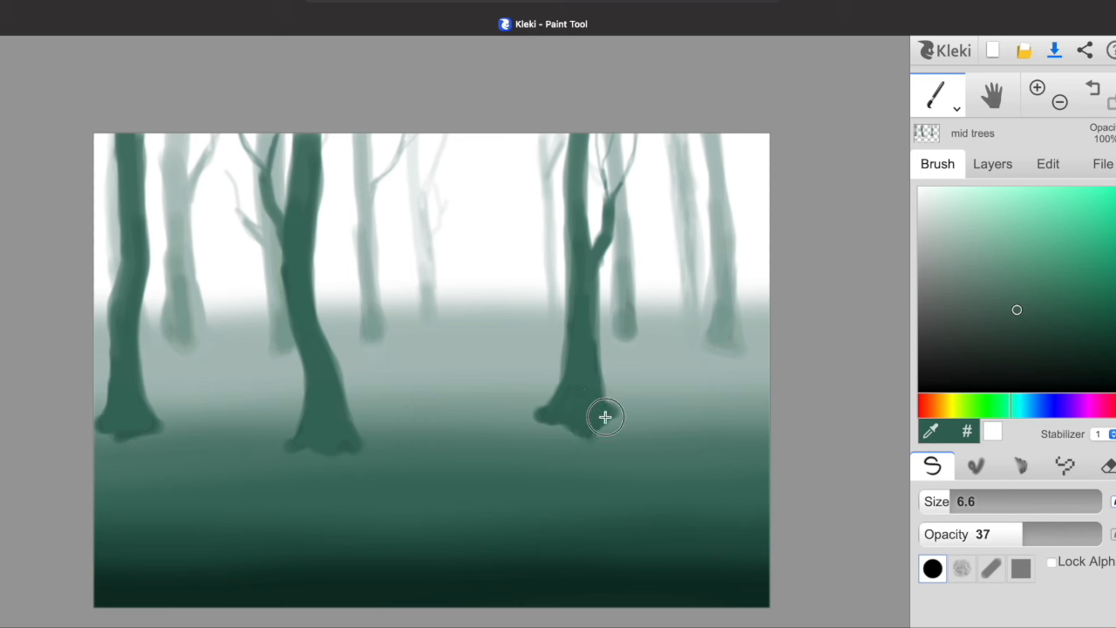
# Step: Add darker bark detail and base shading to the right and left-of-centre trunks
pyautogui.moveTo(605, 417); pyautogui.dragTo(597, 377)
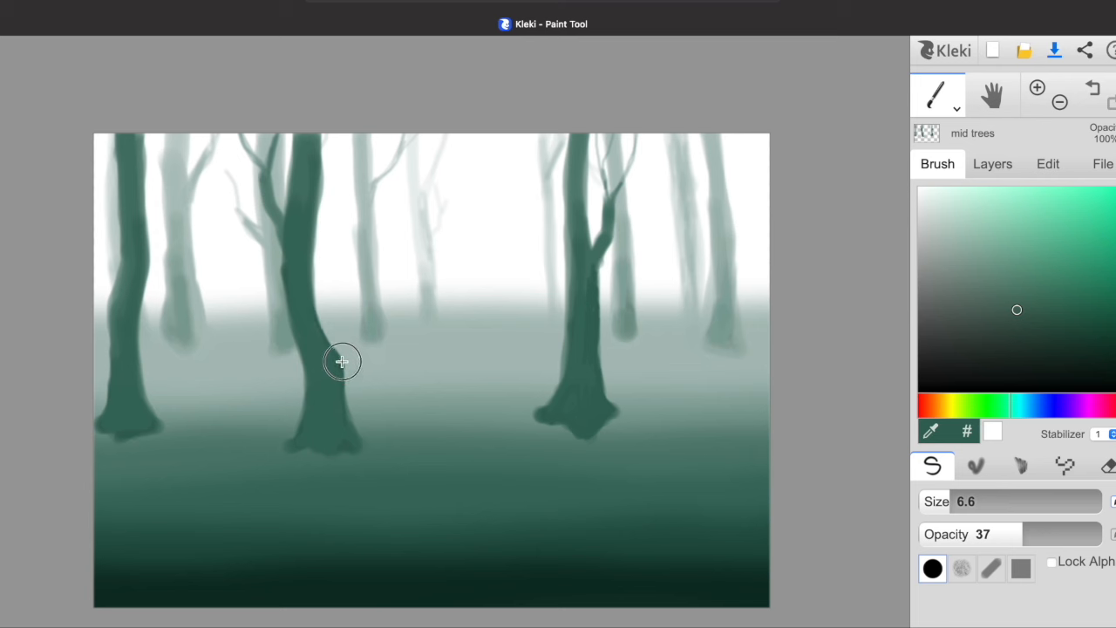
pyautogui.moveTo(342, 361); pyautogui.dragTo(352, 437)
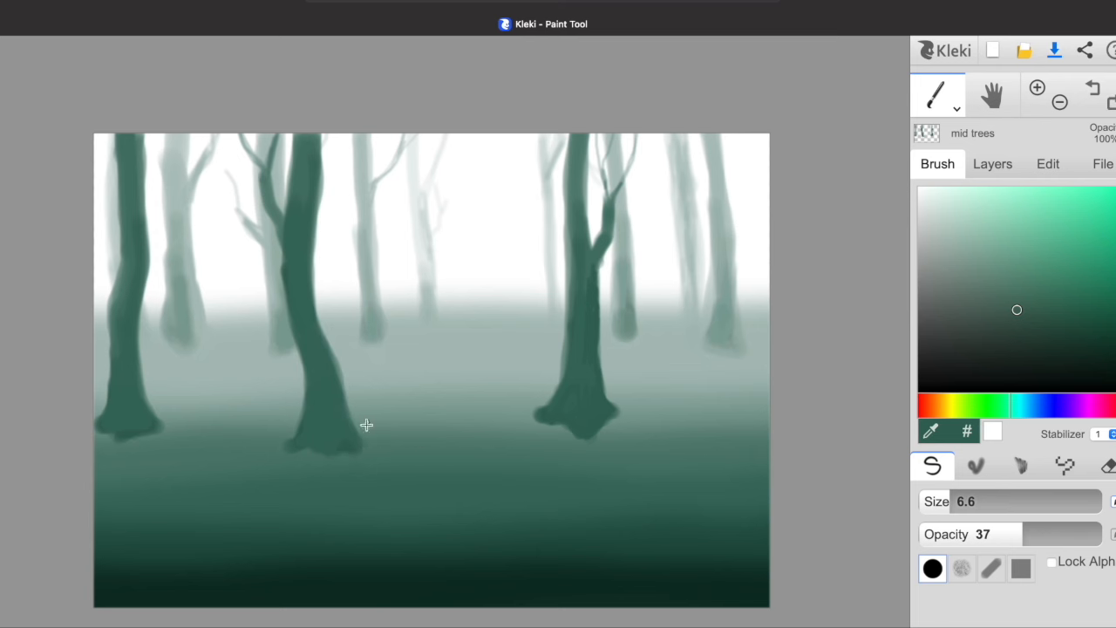
pyautogui.moveTo(366, 425); pyautogui.dragTo(342, 382)
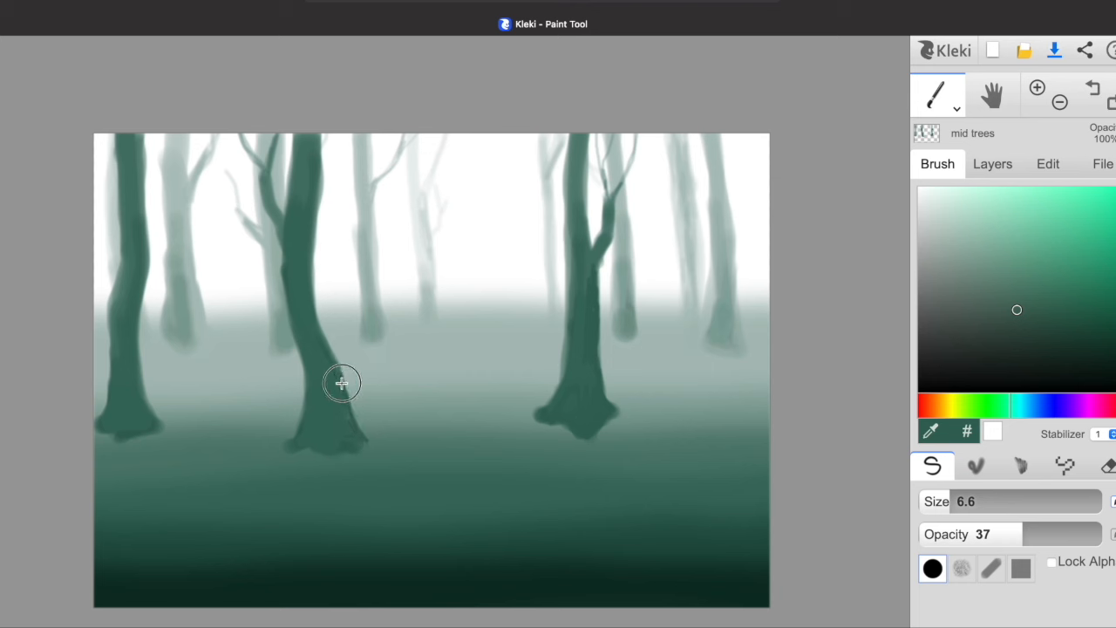
pyautogui.moveTo(342, 382); pyautogui.dragTo(335, 461)
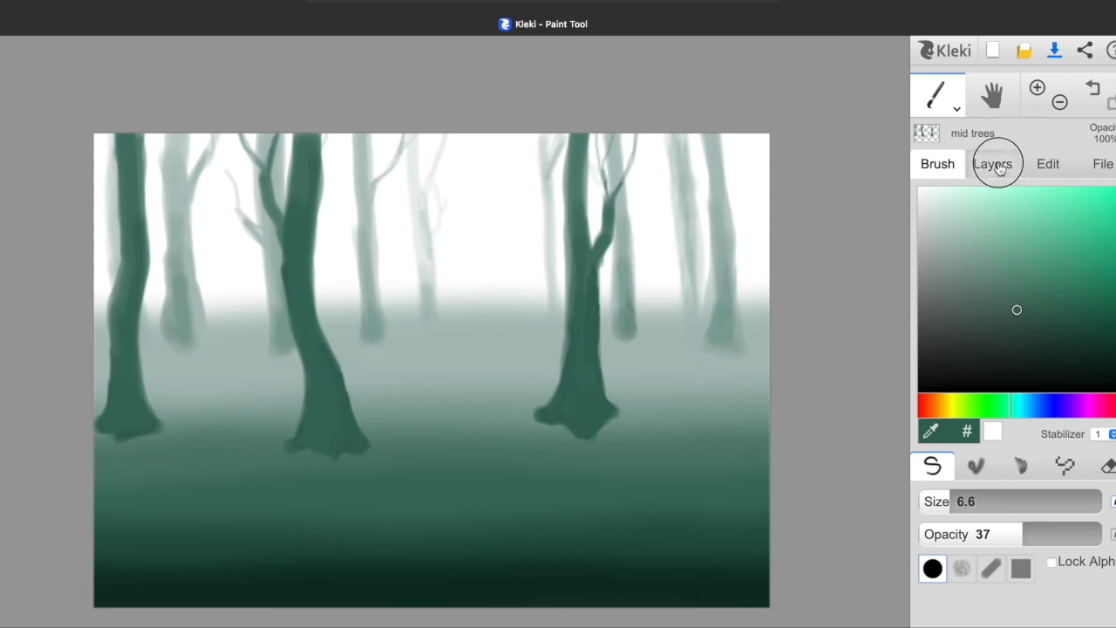
# Step: Add a layer above mid trees named 'front trees' and return to the brush settings
pyautogui.click(993, 164)
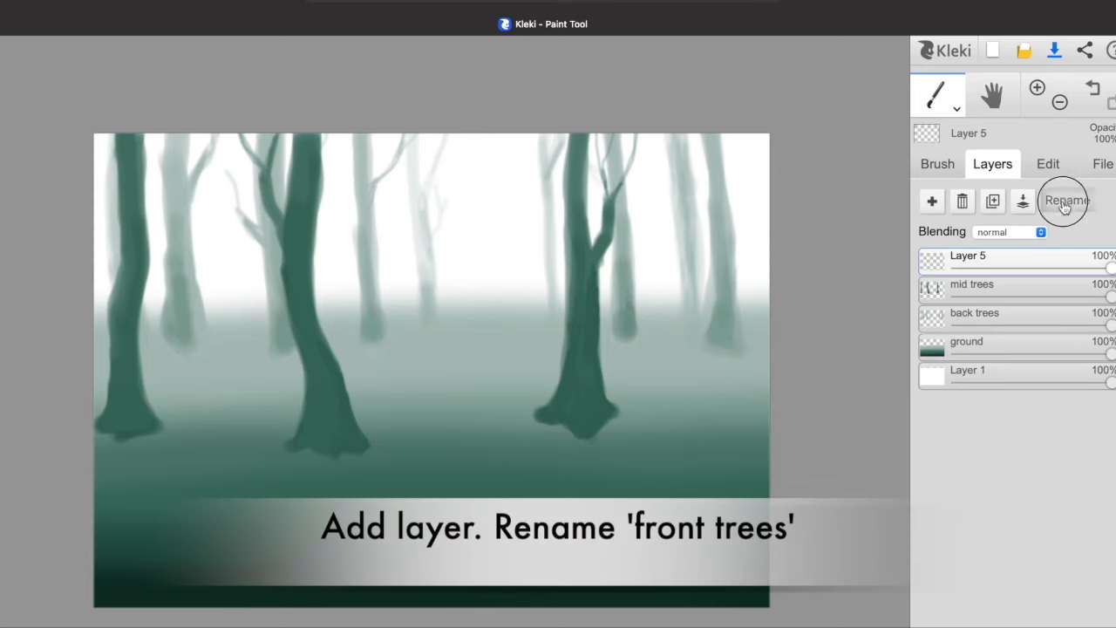
pyautogui.click(1067, 199)
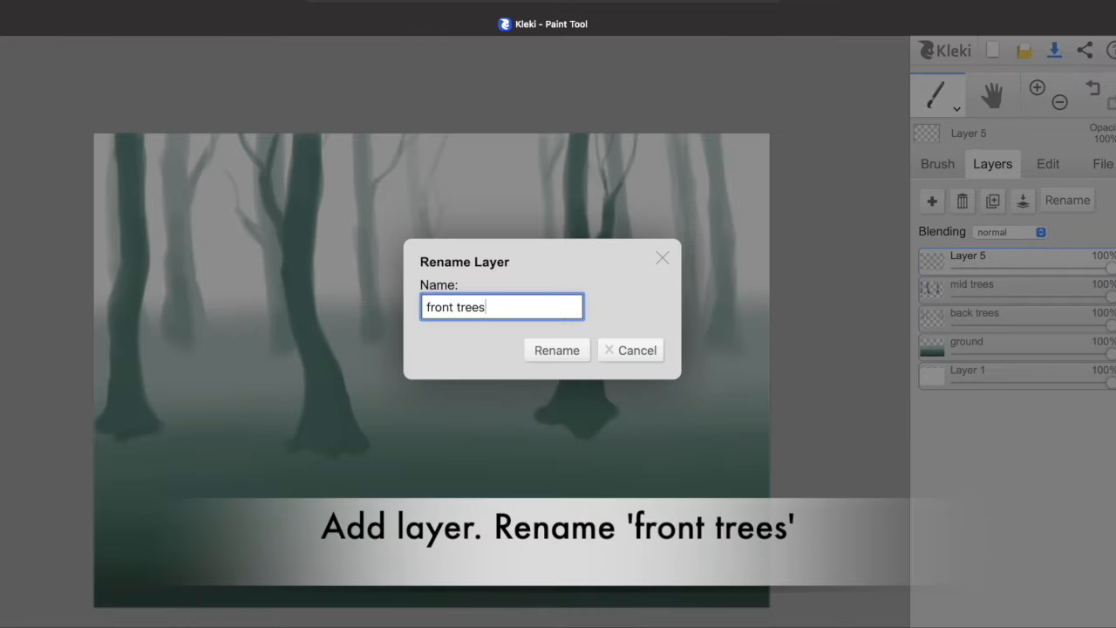
pyautogui.click(556, 348)
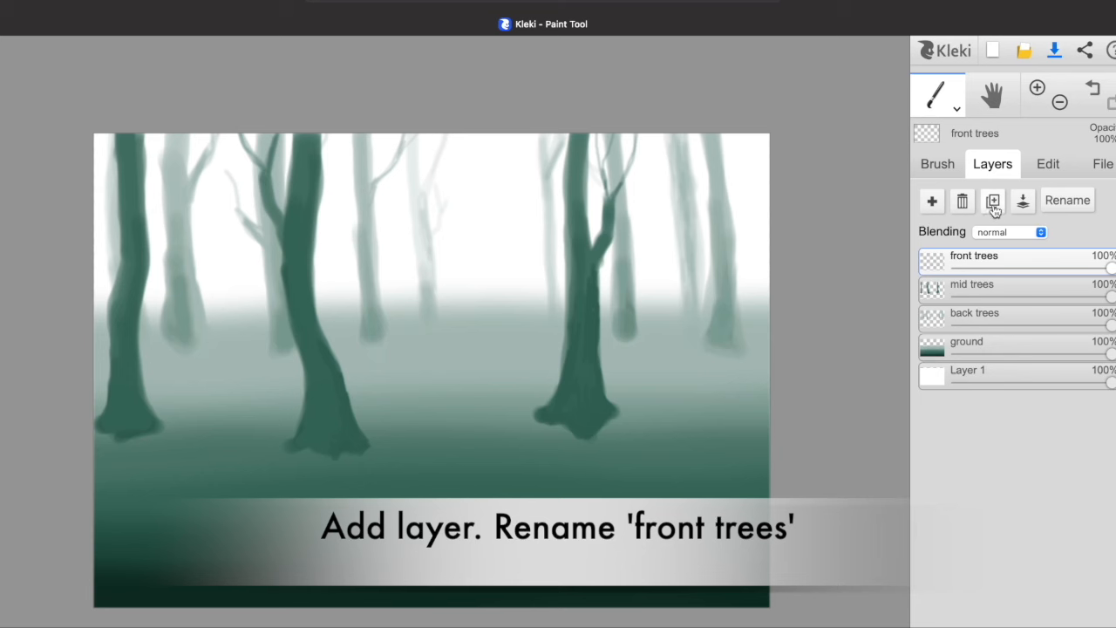
pyautogui.click(938, 164)
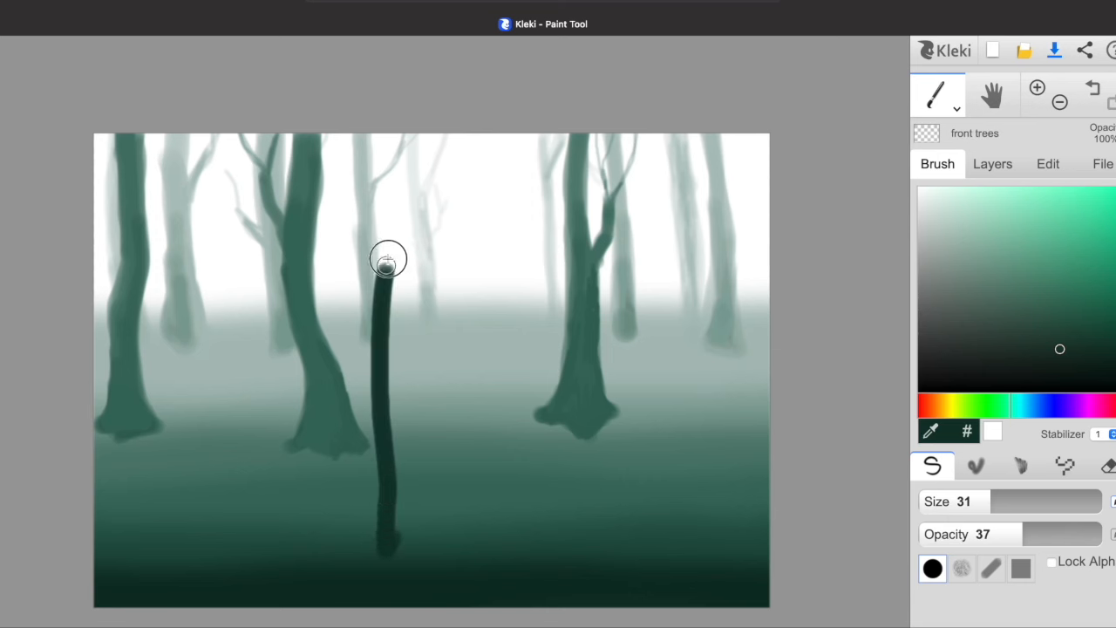
# Step: Paint thick dark front trunks near the centre and curving on the right
pyautogui.moveTo(387, 258); pyautogui.dragTo(390, 514)
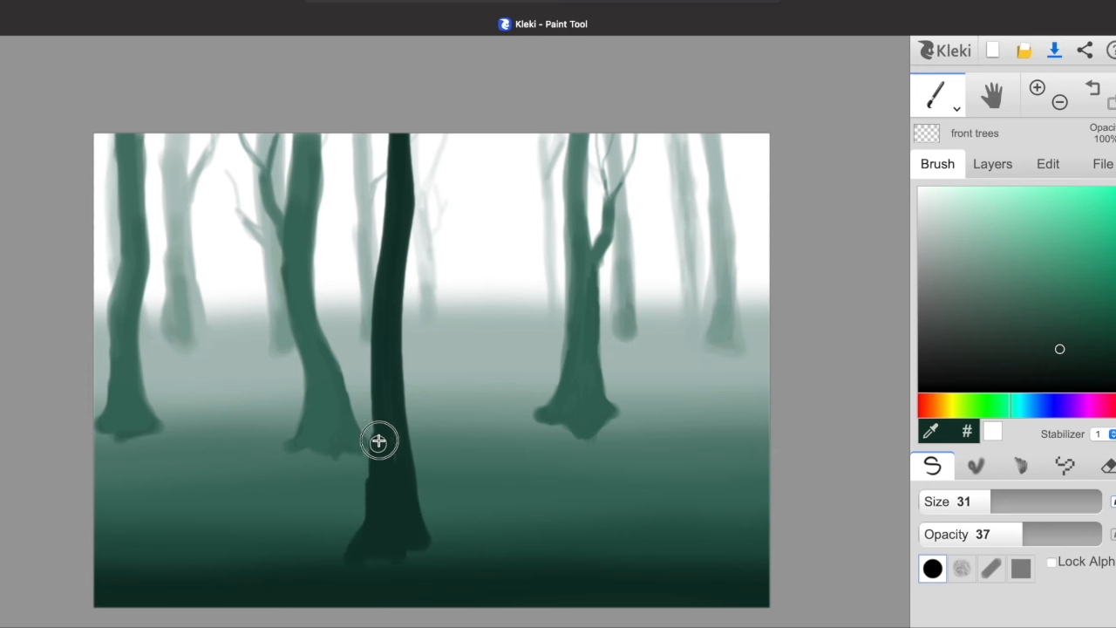
pyautogui.moveTo(381, 440); pyautogui.dragTo(422, 196)
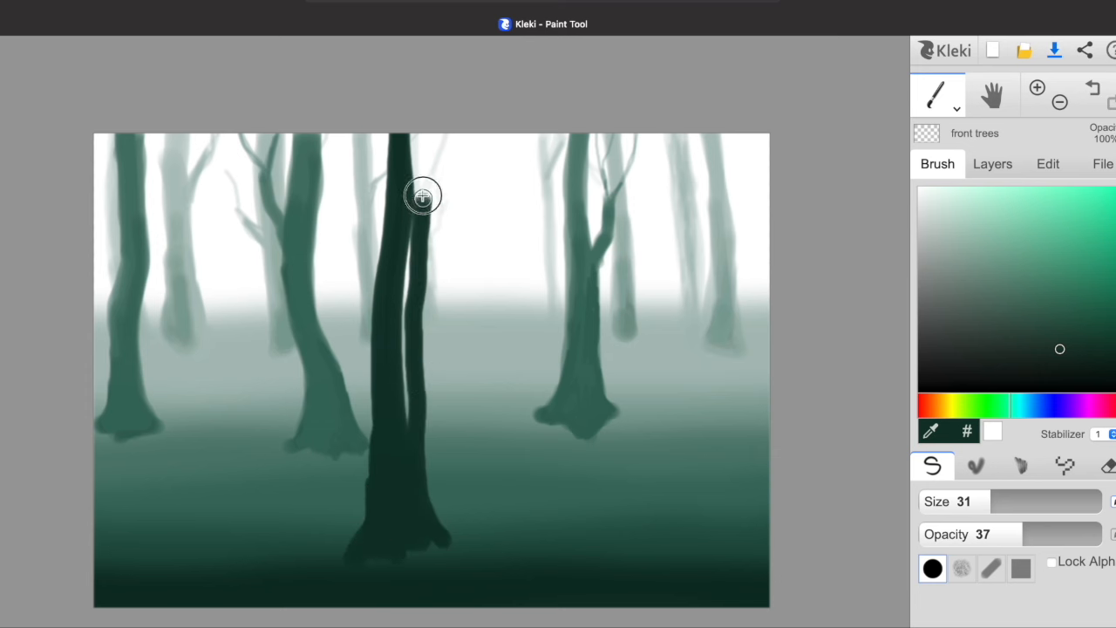
pyautogui.moveTo(423, 195); pyautogui.dragTo(434, 511)
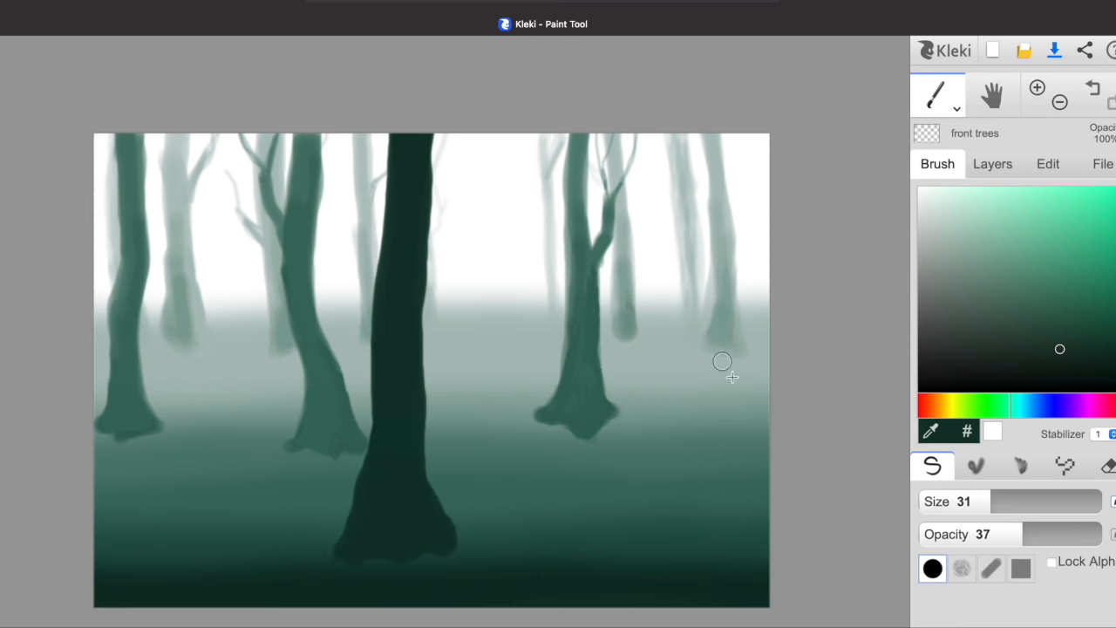
pyautogui.moveTo(707, 366); pyautogui.dragTo(712, 471)
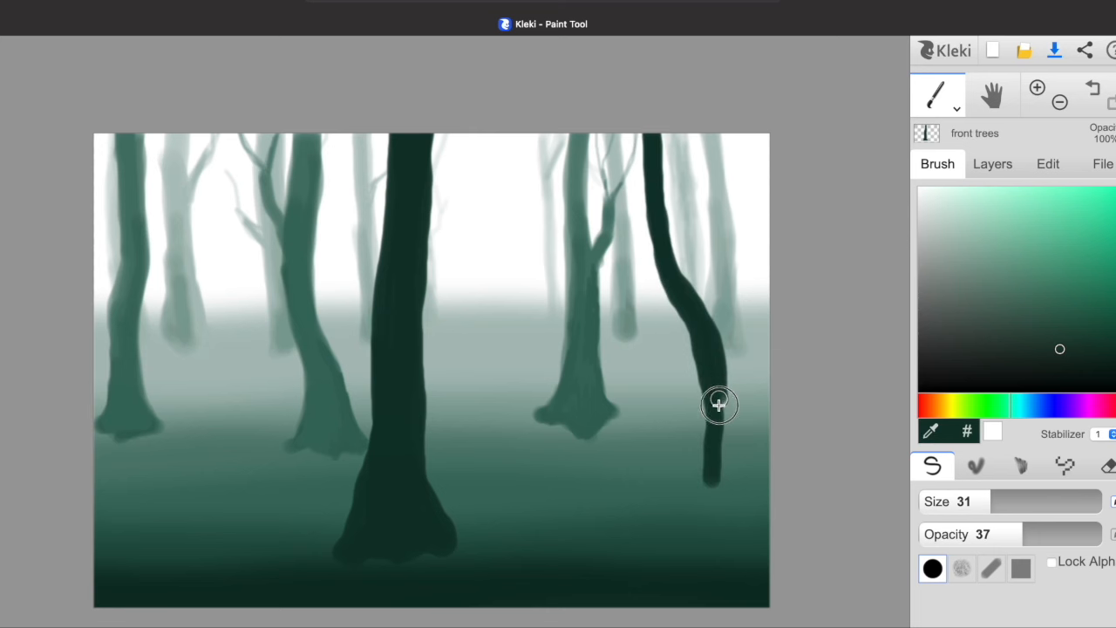
pyautogui.moveTo(719, 405); pyautogui.dragTo(729, 474)
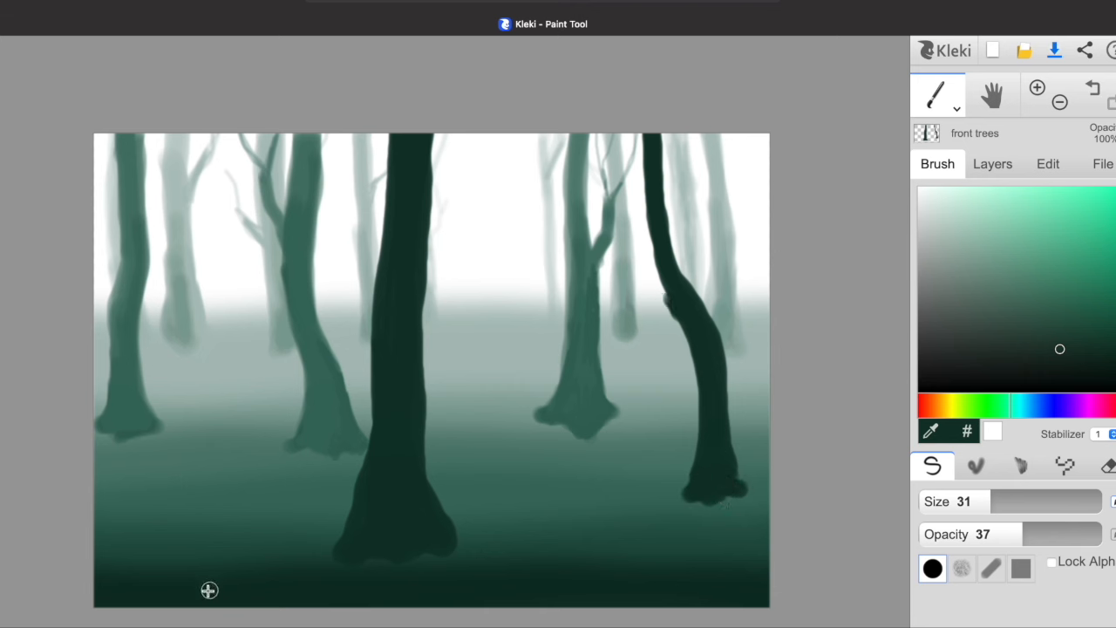
# Step: Widen the left front trunk and flare out its base
pyautogui.moveTo(235, 139); pyautogui.dragTo(264, 544)
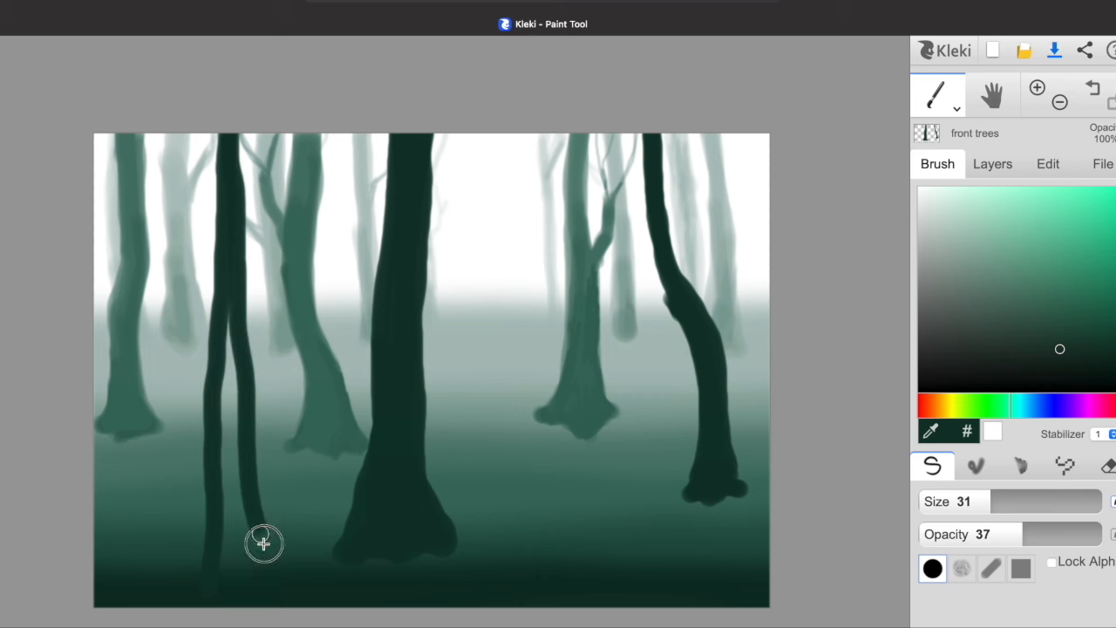
pyautogui.moveTo(265, 544); pyautogui.dragTo(227, 395)
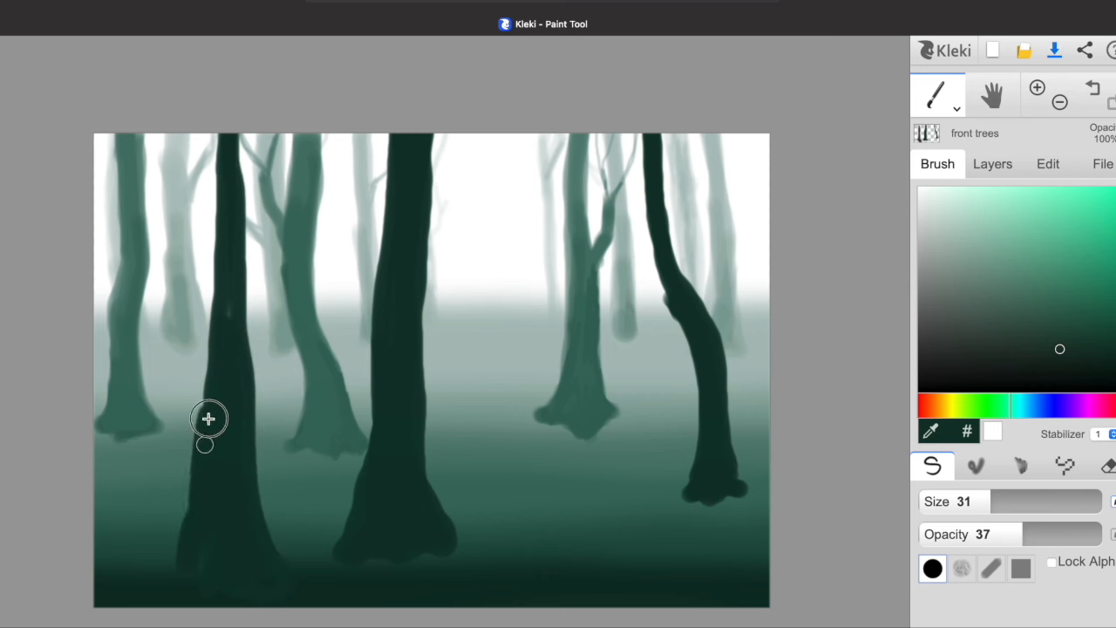
pyautogui.moveTo(209, 418); pyautogui.dragTo(196, 554)
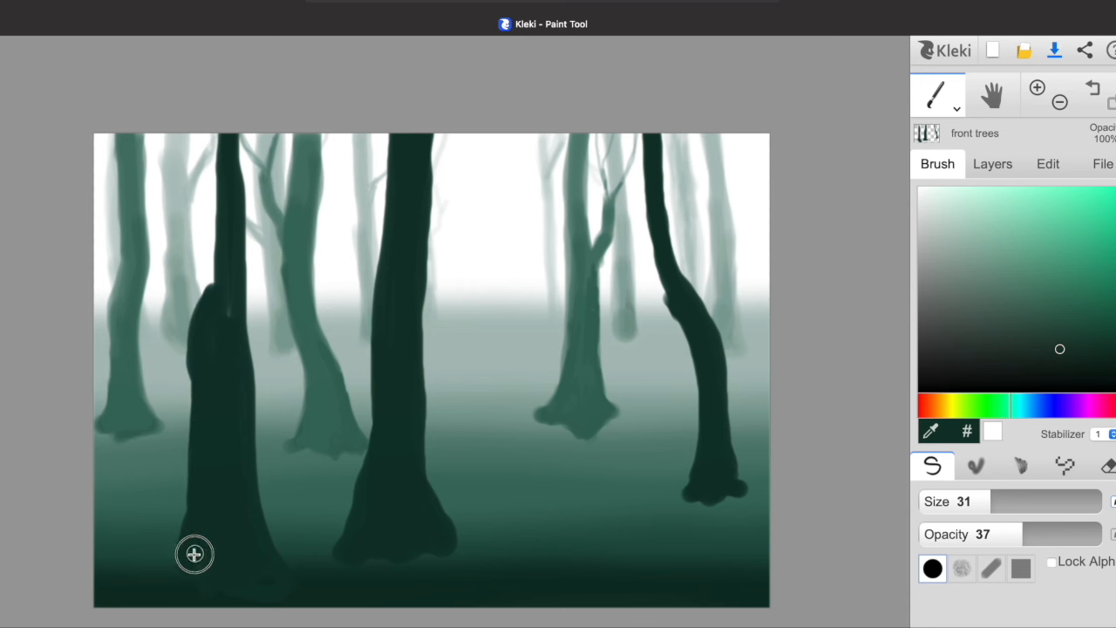
pyautogui.moveTo(195, 555); pyautogui.dragTo(213, 185)
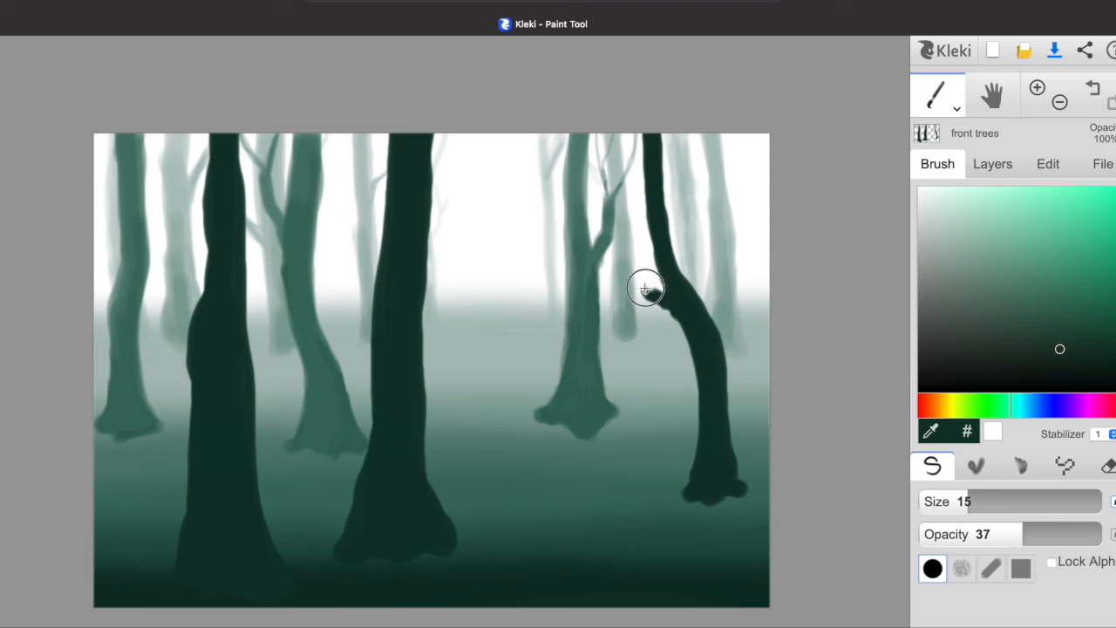
# Step: Paint thin bare branches atop the right and left front trunks
pyautogui.moveTo(648, 288); pyautogui.dragTo(670, 310)
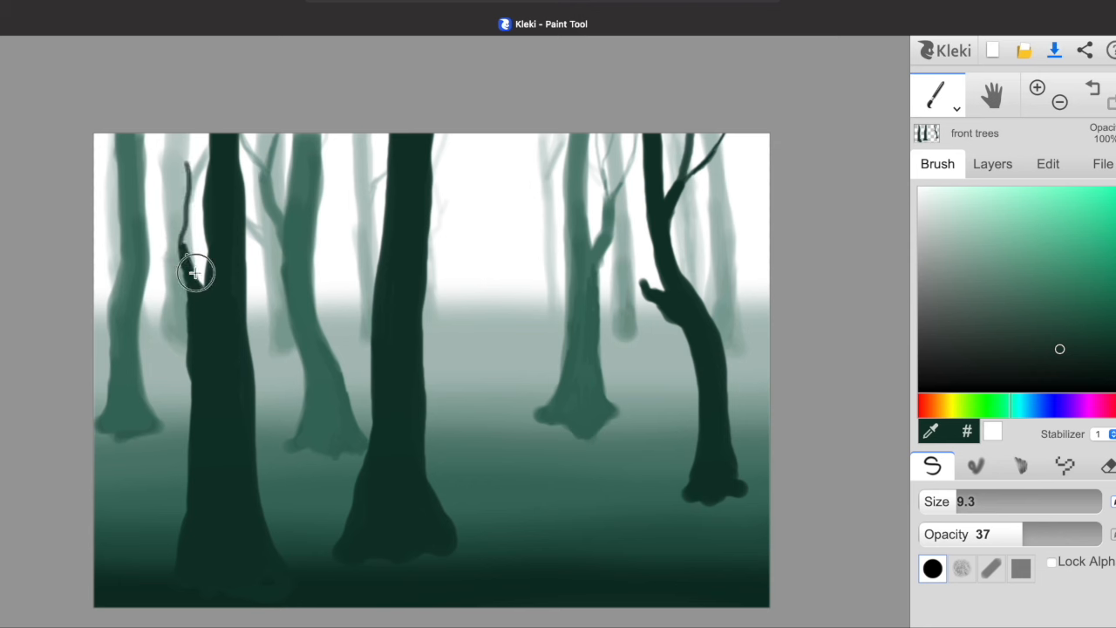
pyautogui.moveTo(195, 272); pyautogui.dragTo(178, 174)
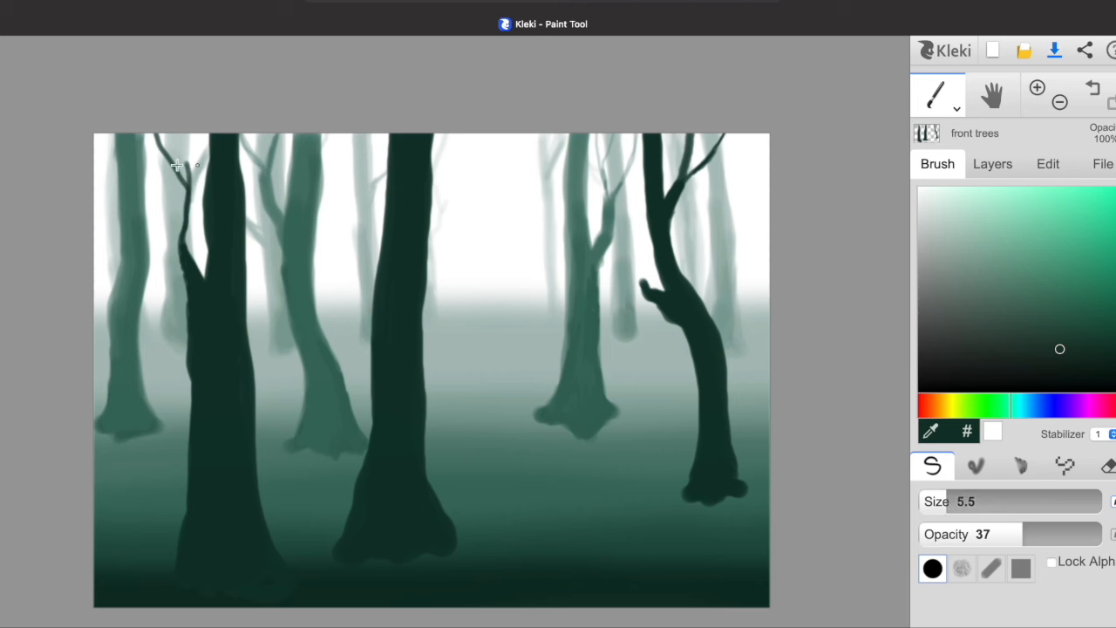
pyautogui.moveTo(300, 40)
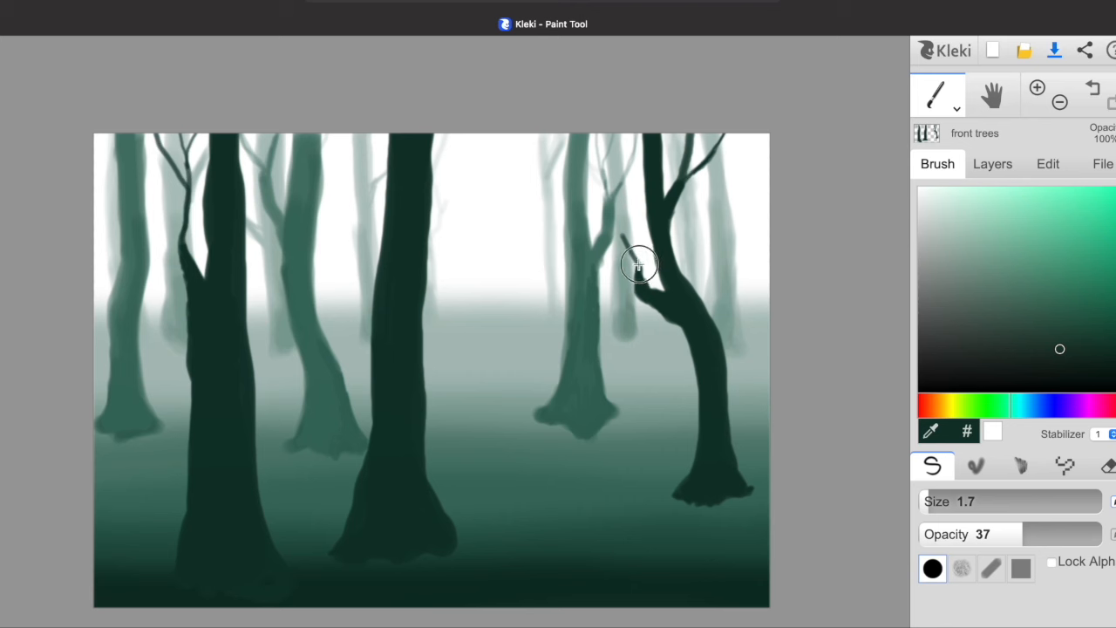
pyautogui.moveTo(642, 258)
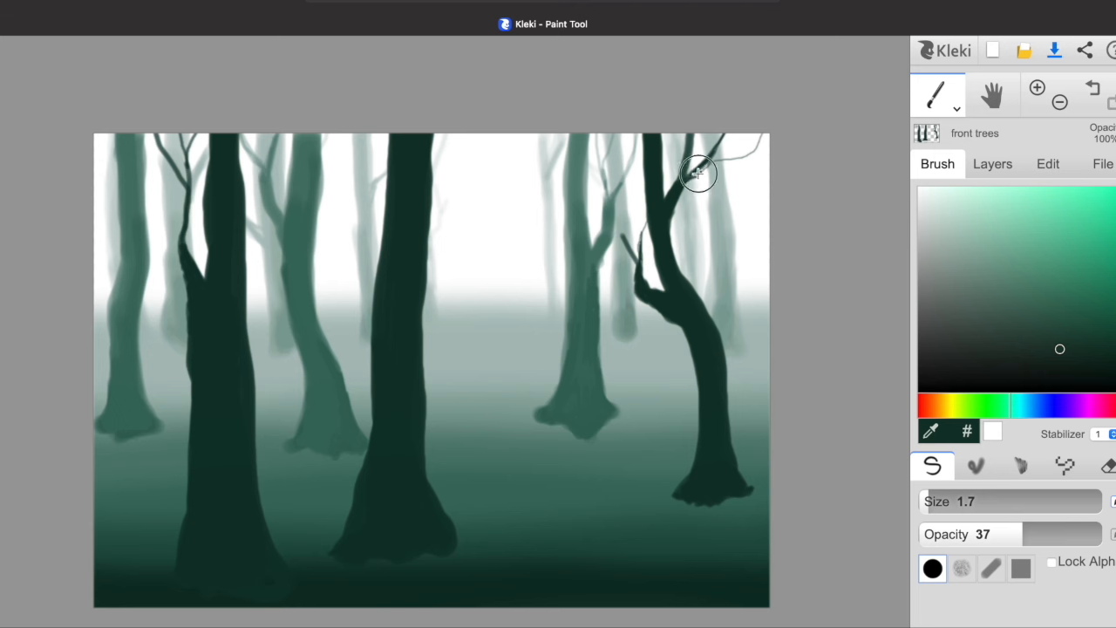
pyautogui.moveTo(698, 178)
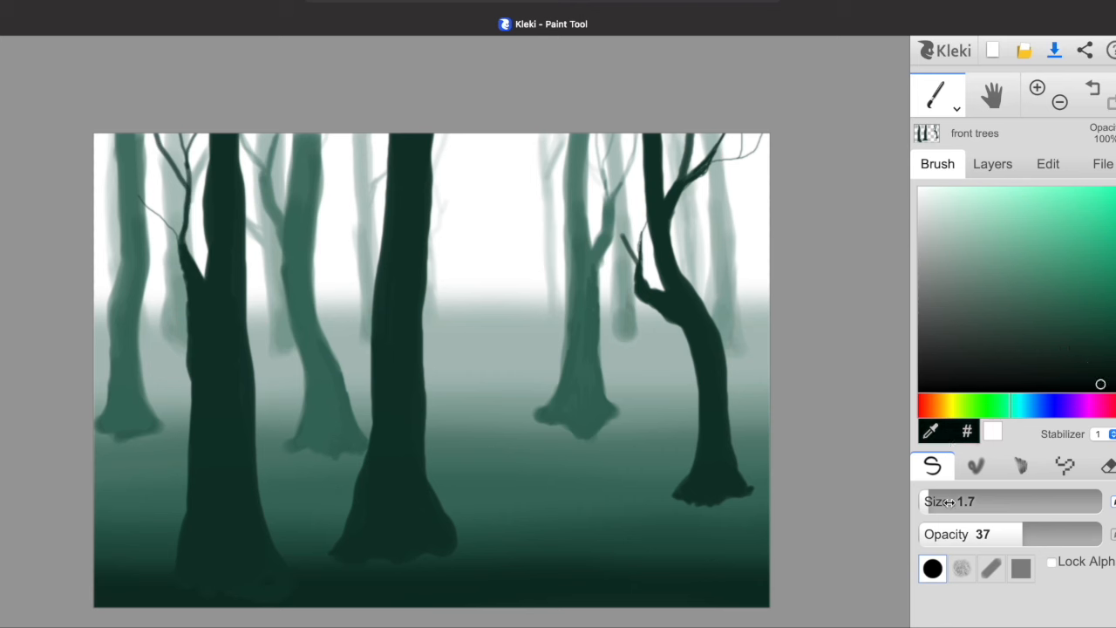
# Step: Switch to the blending brush at higher opacity and streak bark texture down the right trunk
pyautogui.click(977, 466)
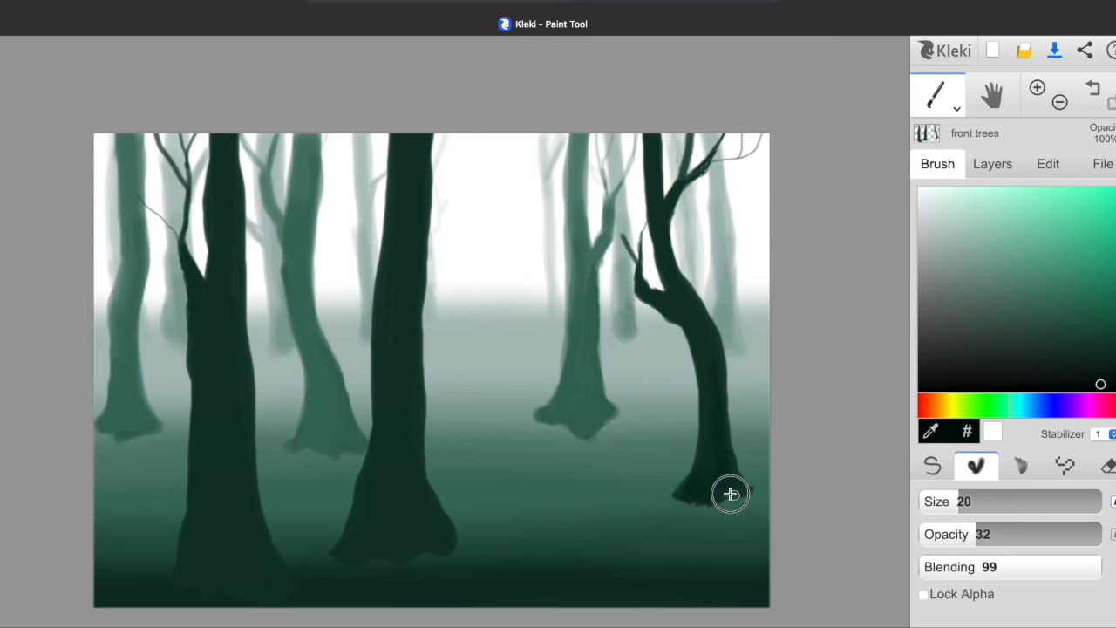
pyautogui.moveTo(985, 534); pyautogui.dragTo(1001, 534)
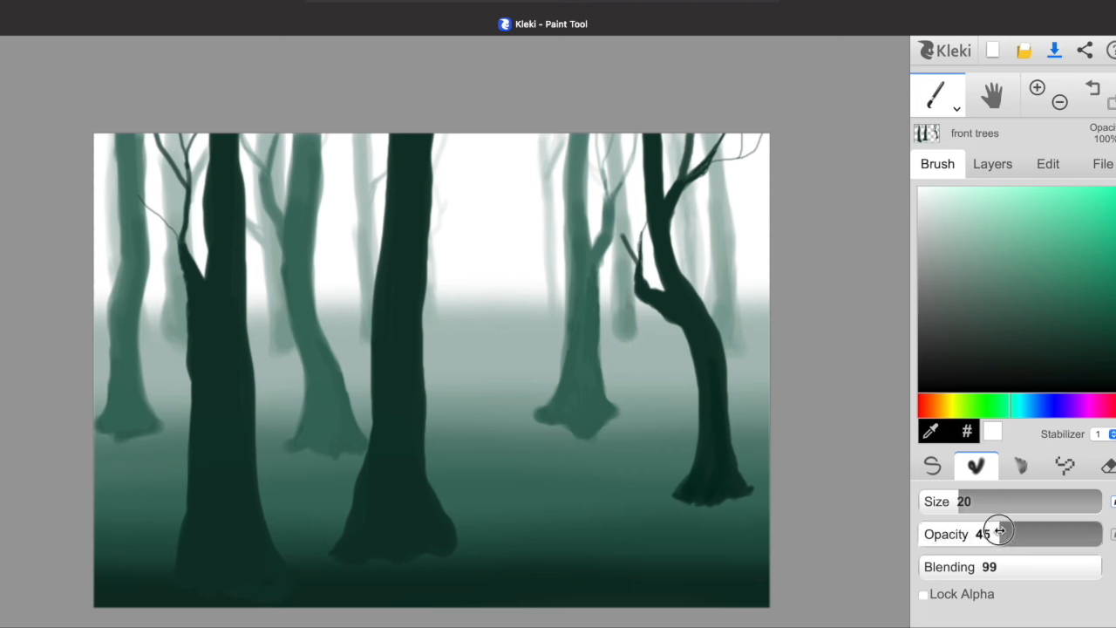
pyautogui.moveTo(998, 530); pyautogui.dragTo(1026, 533)
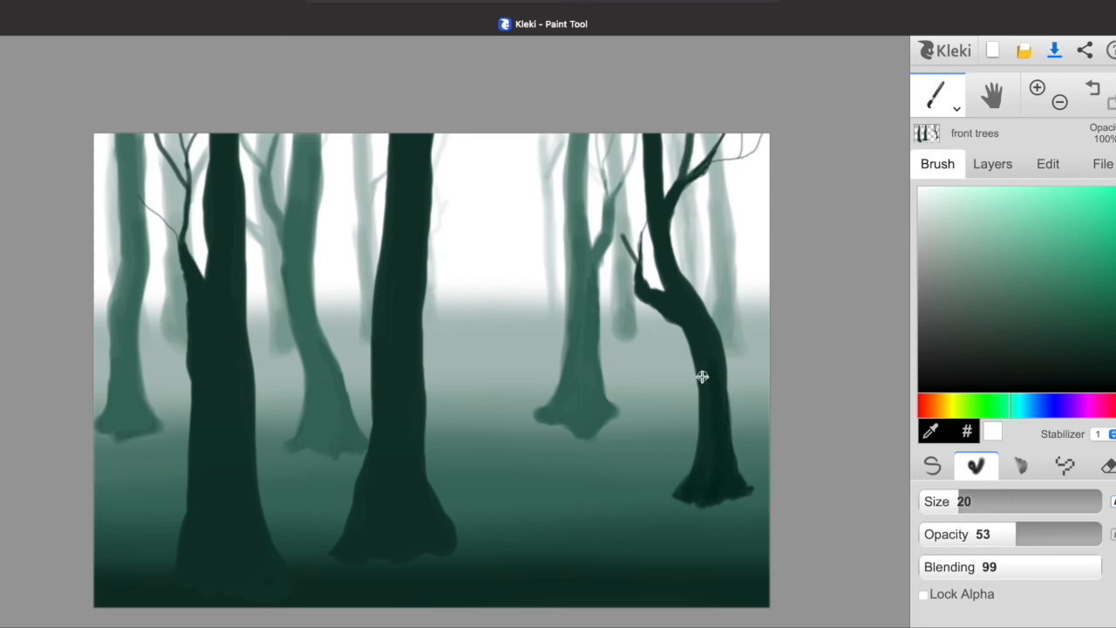
pyautogui.moveTo(1073, 567); pyautogui.dragTo(984, 562)
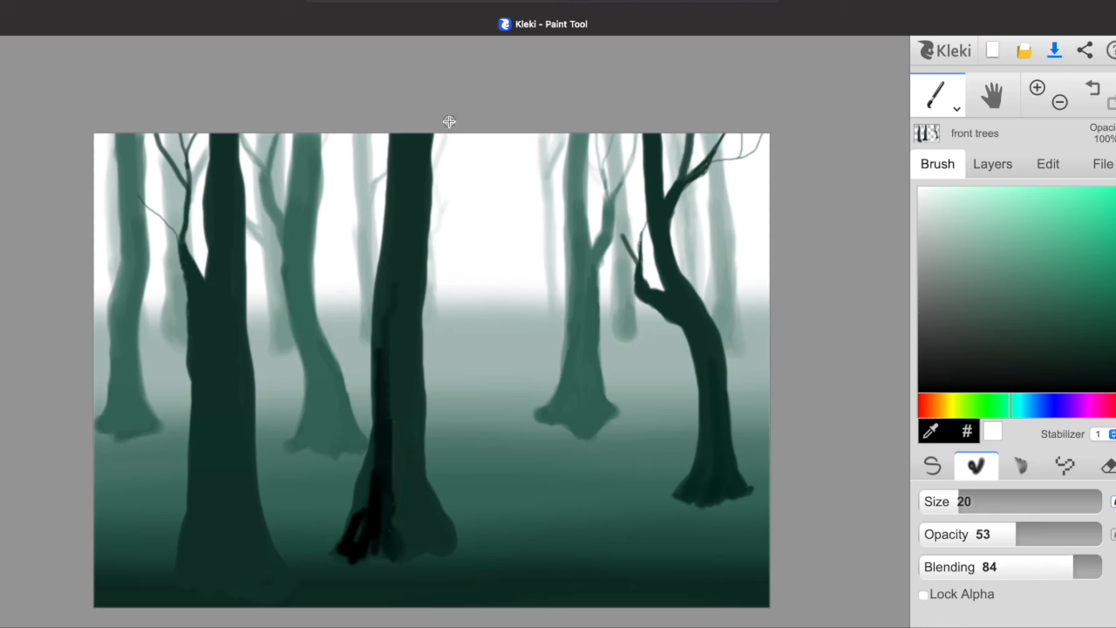
# Step: Add bark streaks and darker base shading to the central, left and right front trunks
pyautogui.moveTo(384, 540); pyautogui.dragTo(349, 550)
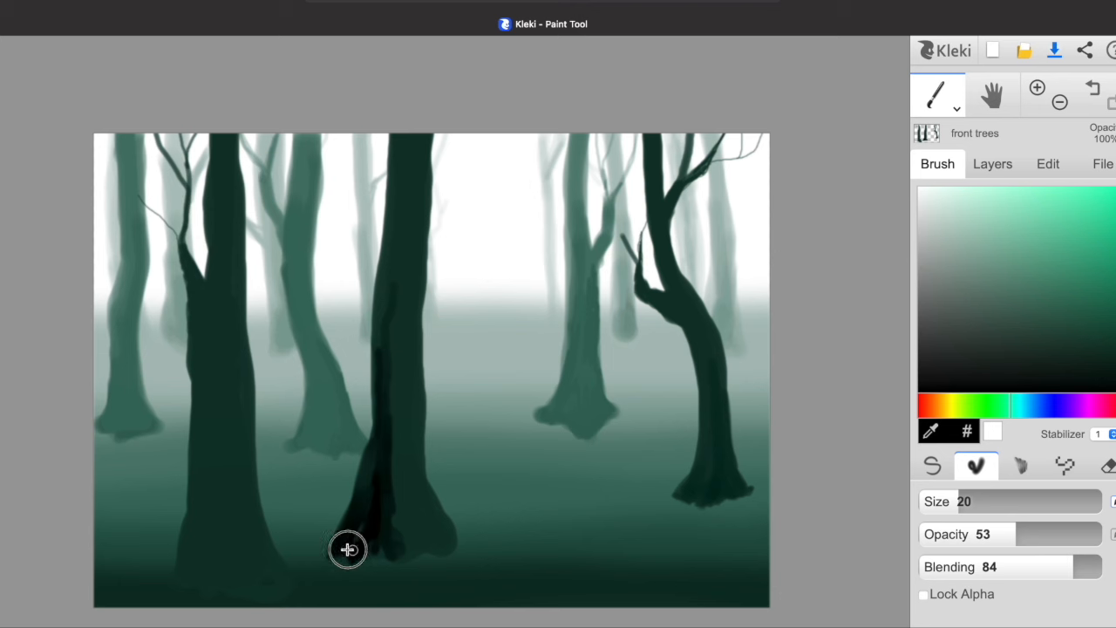
pyautogui.moveTo(349, 549); pyautogui.dragTo(398, 433)
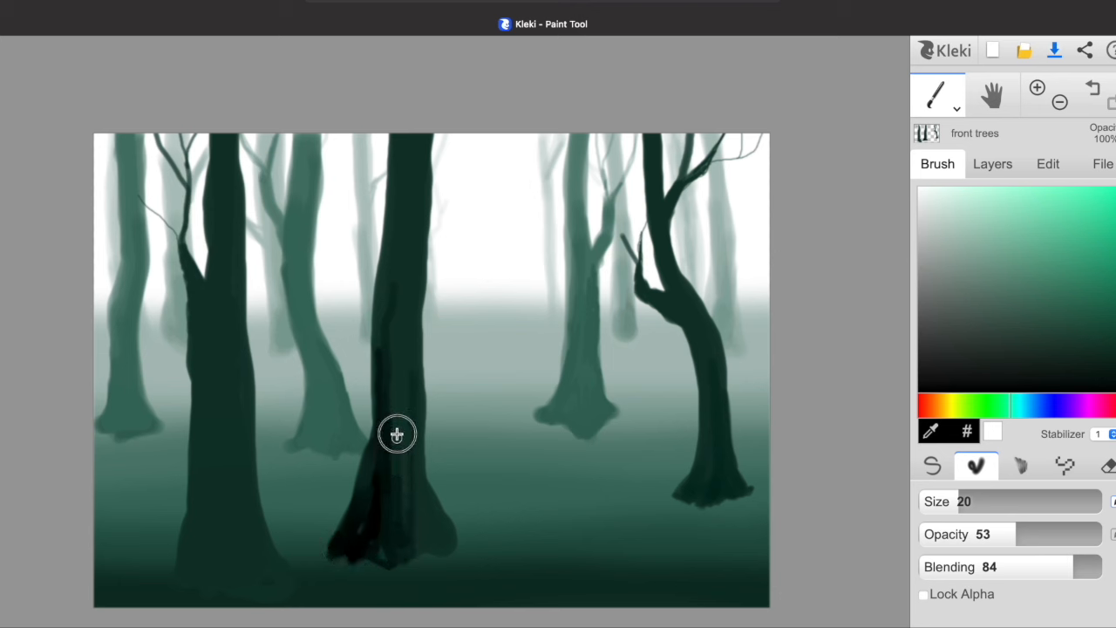
pyautogui.moveTo(398, 434); pyautogui.dragTo(388, 335)
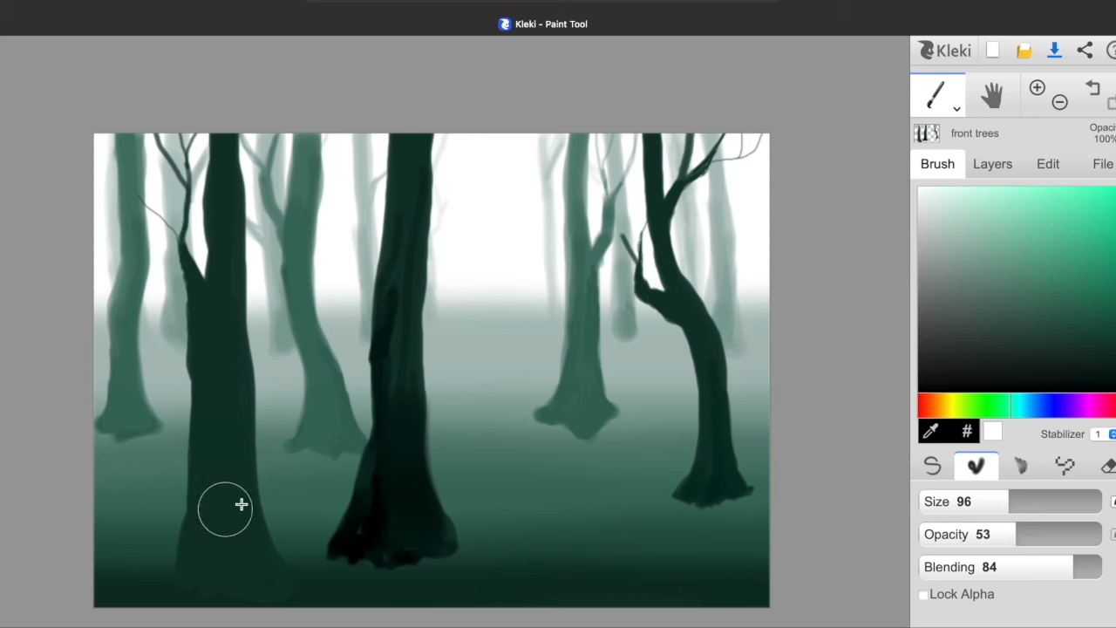
pyautogui.moveTo(241, 506); pyautogui.dragTo(212, 534)
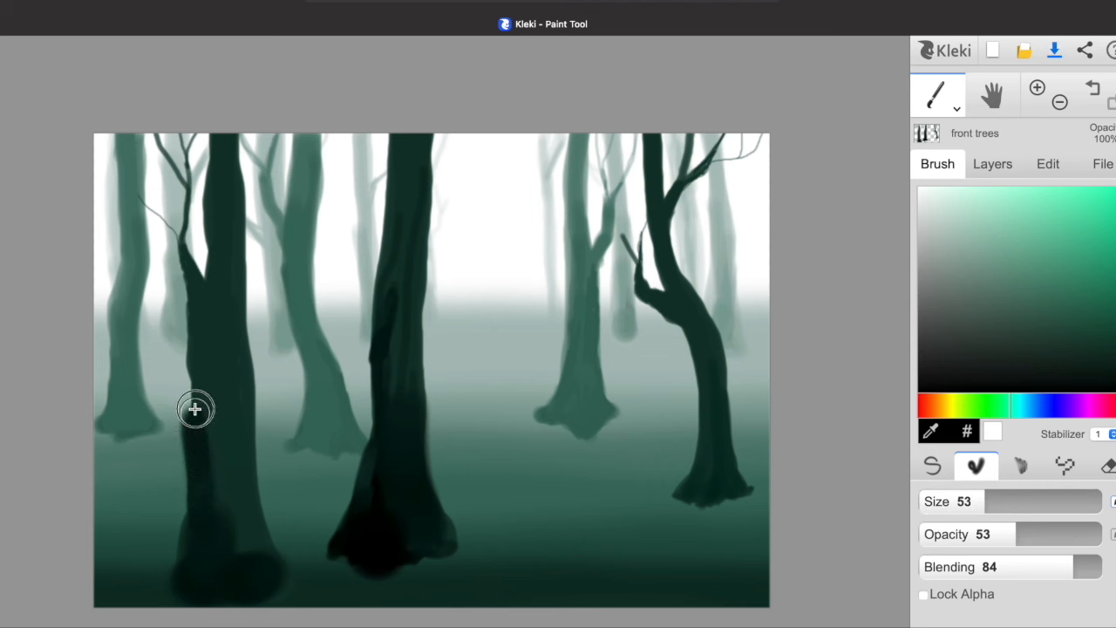
pyautogui.moveTo(195, 408); pyautogui.dragTo(245, 561)
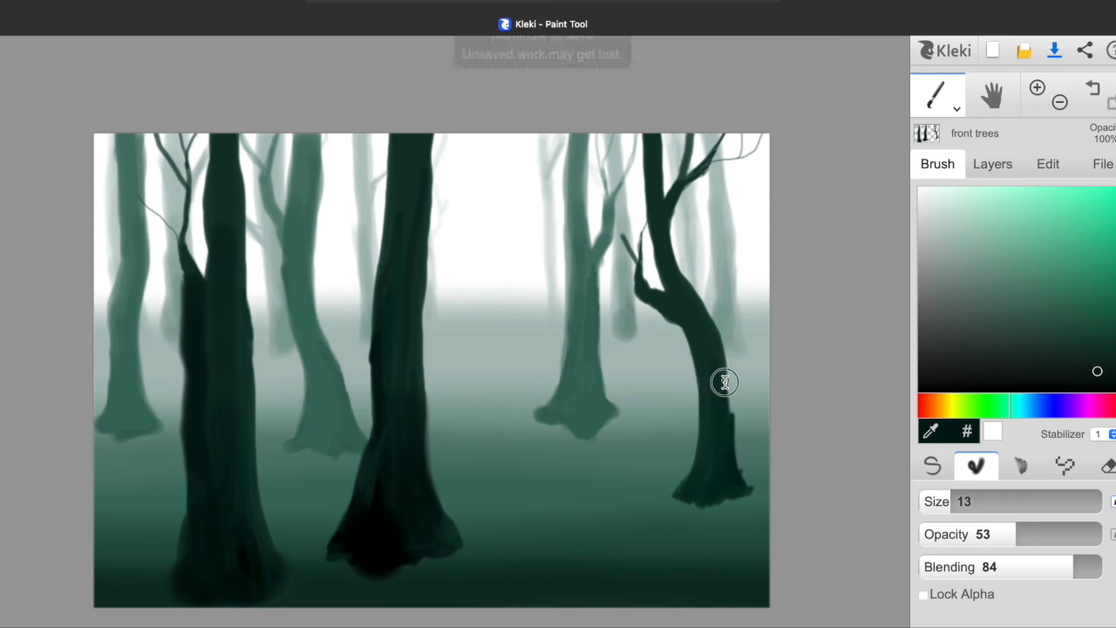
pyautogui.moveTo(726, 382); pyautogui.dragTo(731, 489)
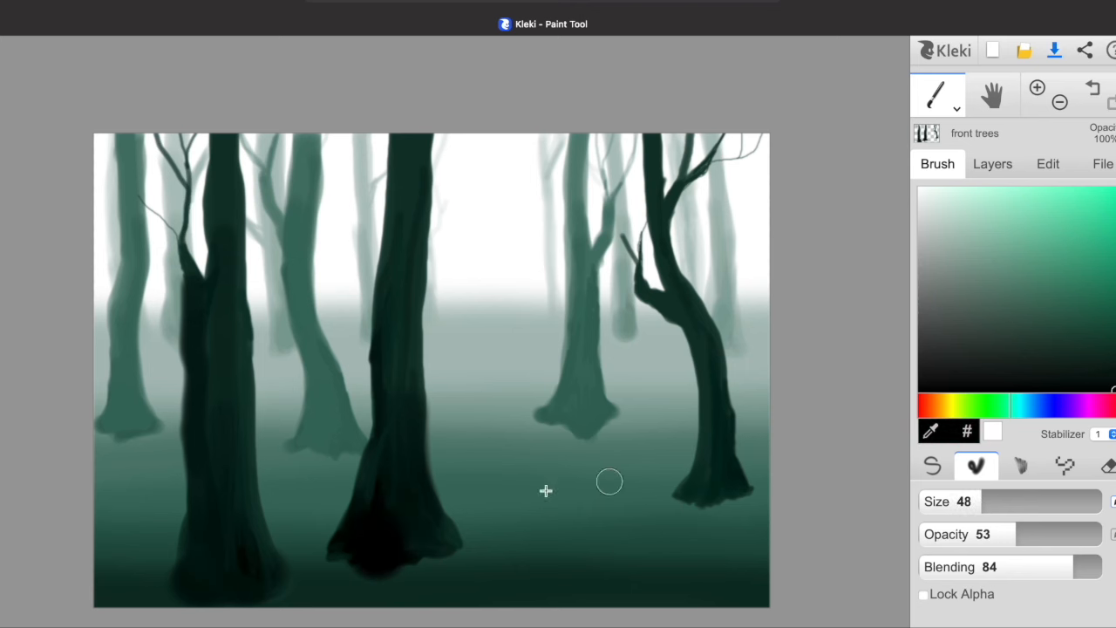
# Step: Paint a black silhouette trunk along the left border and add branches with the pen brush
pyautogui.moveTo(98, 261); pyautogui.dragTo(131, 585)
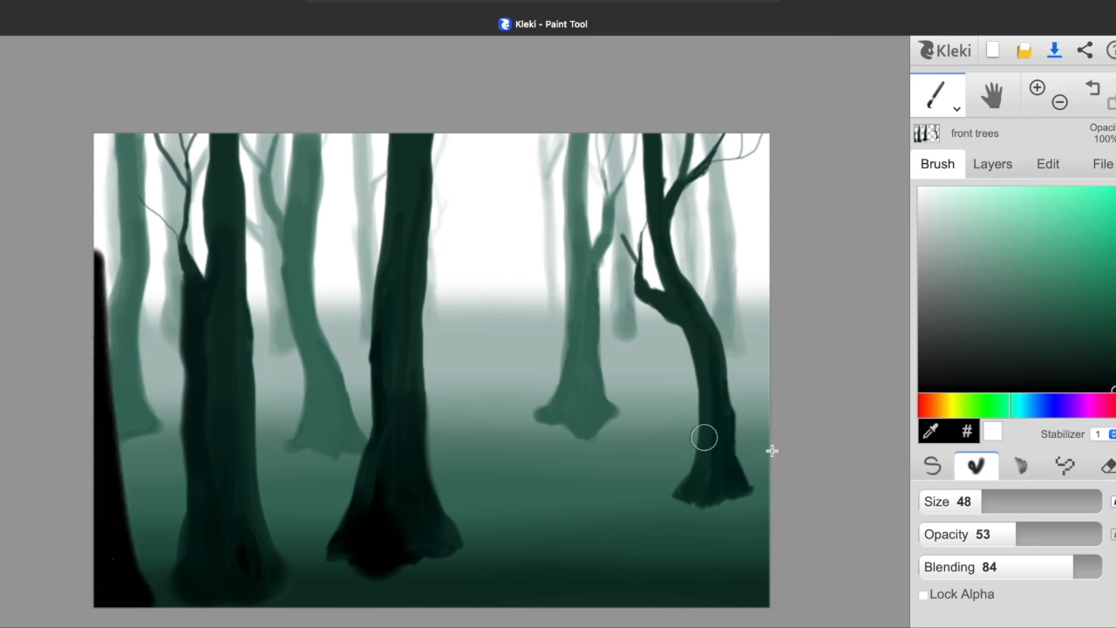
pyautogui.click(932, 466)
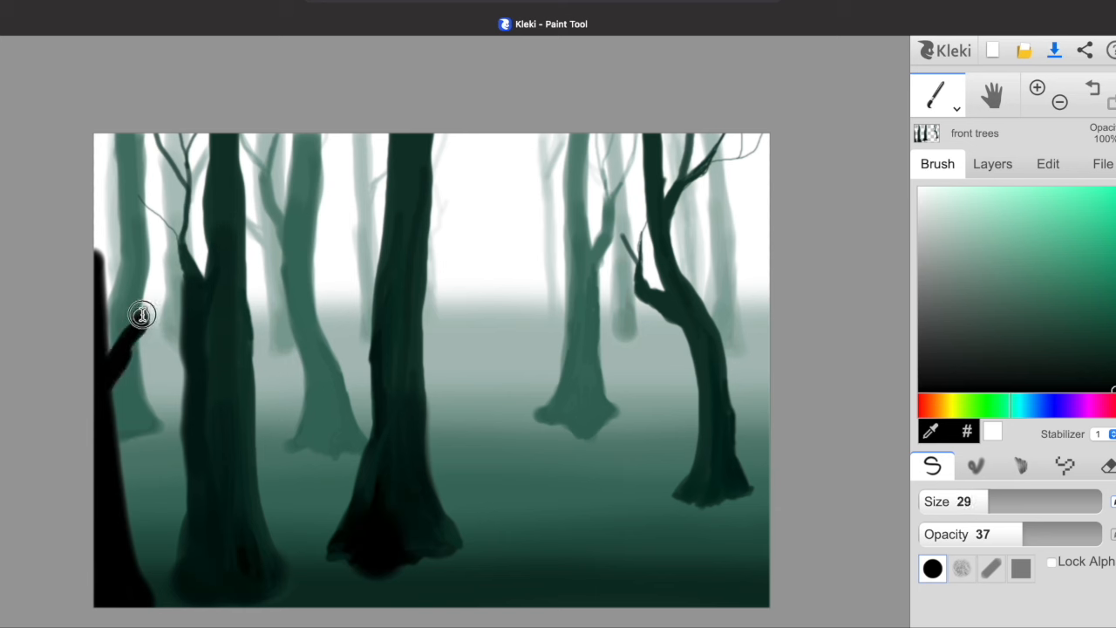
pyautogui.moveTo(143, 314); pyautogui.dragTo(119, 411)
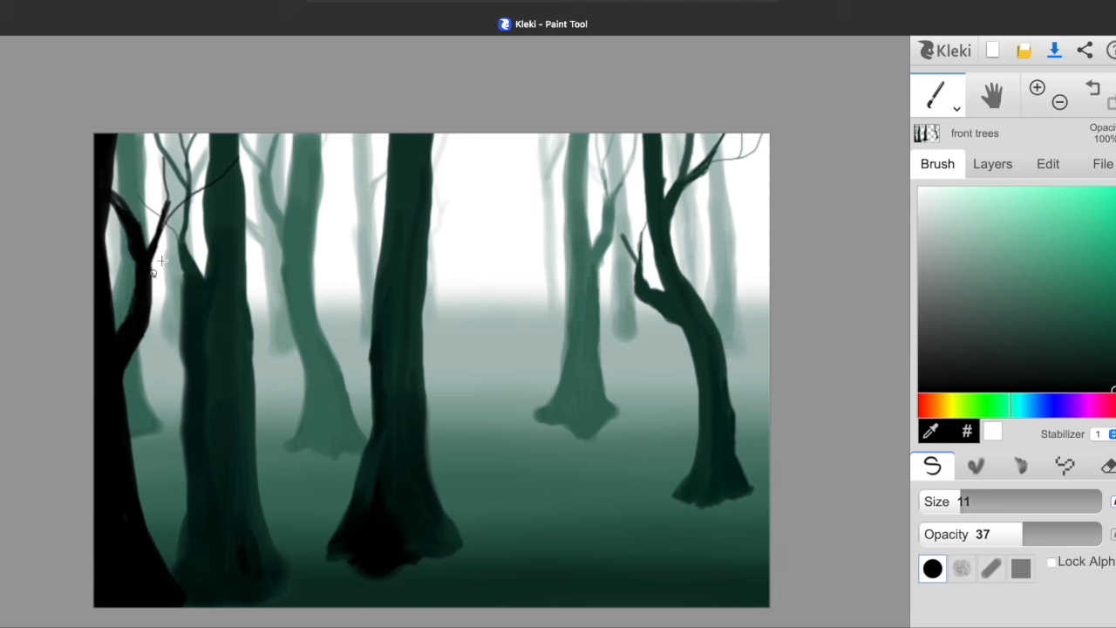
pyautogui.moveTo(1029, 502); pyautogui.dragTo(951, 502)
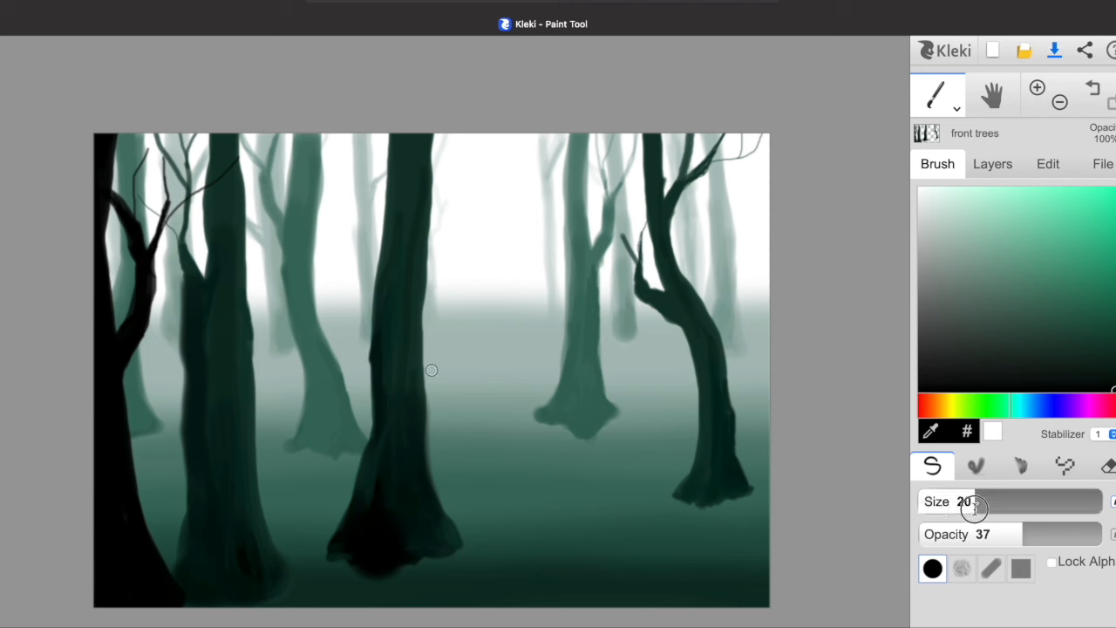
# Step: With a much larger brush, paint a black silhouette trunk with branches along the right border
pyautogui.moveTo(977, 503); pyautogui.dragTo(1082, 503)
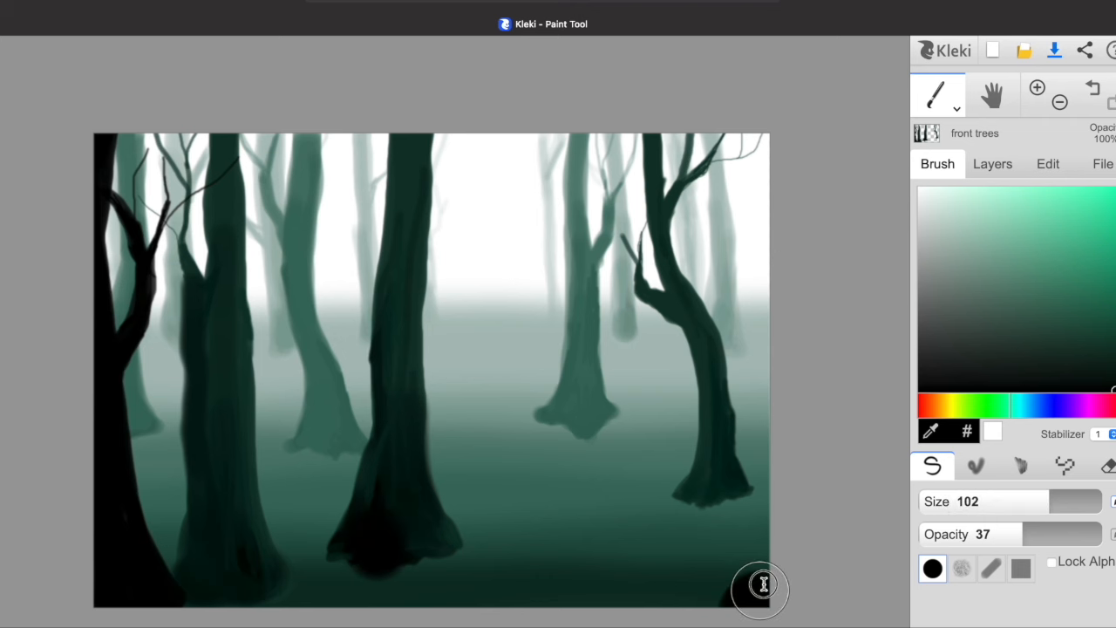
pyautogui.moveTo(752, 585); pyautogui.dragTo(752, 349)
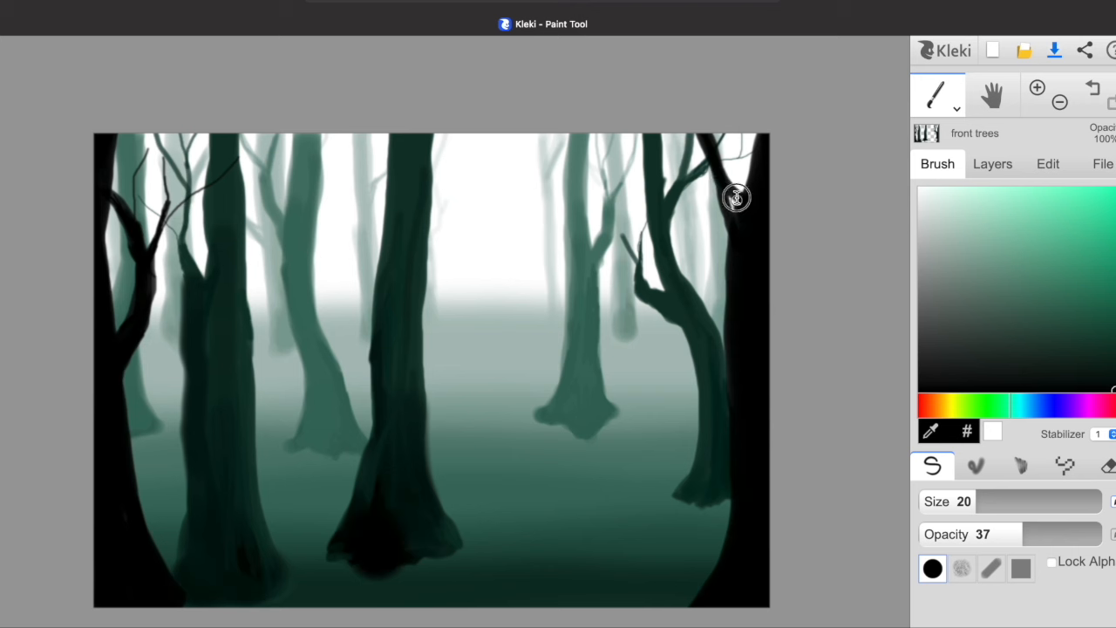
pyautogui.moveTo(736, 197); pyautogui.dragTo(731, 391)
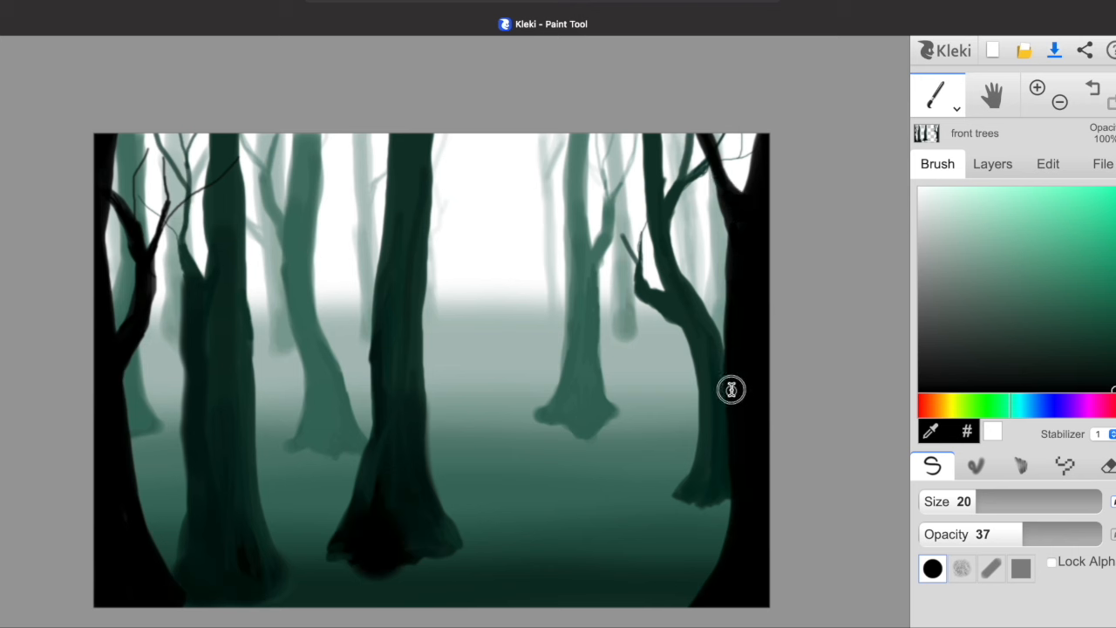
pyautogui.moveTo(731, 389); pyautogui.dragTo(738, 305)
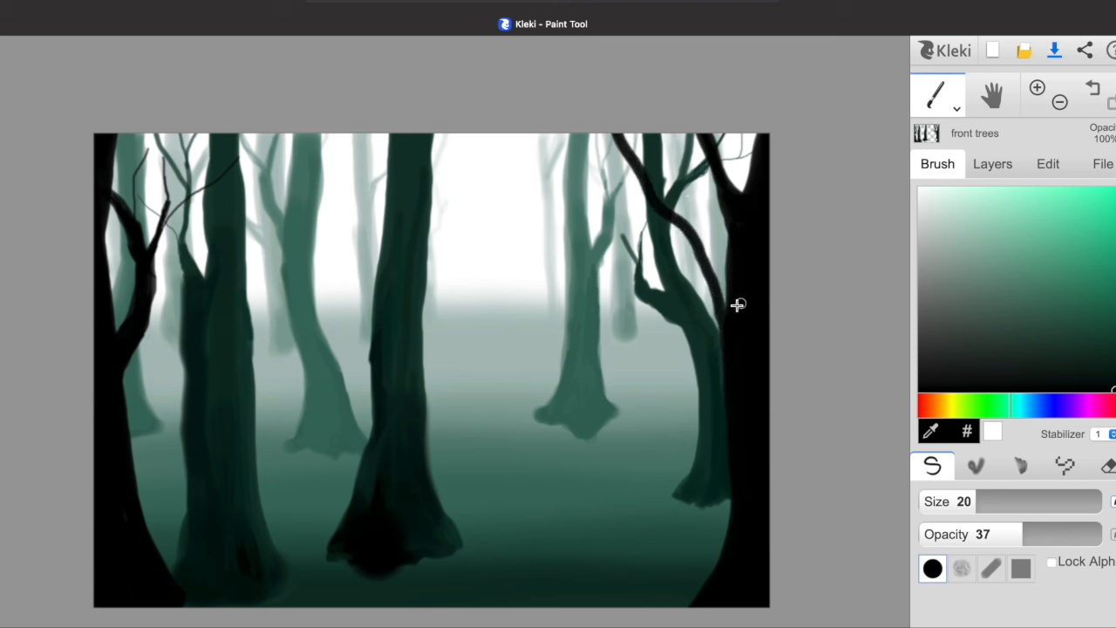